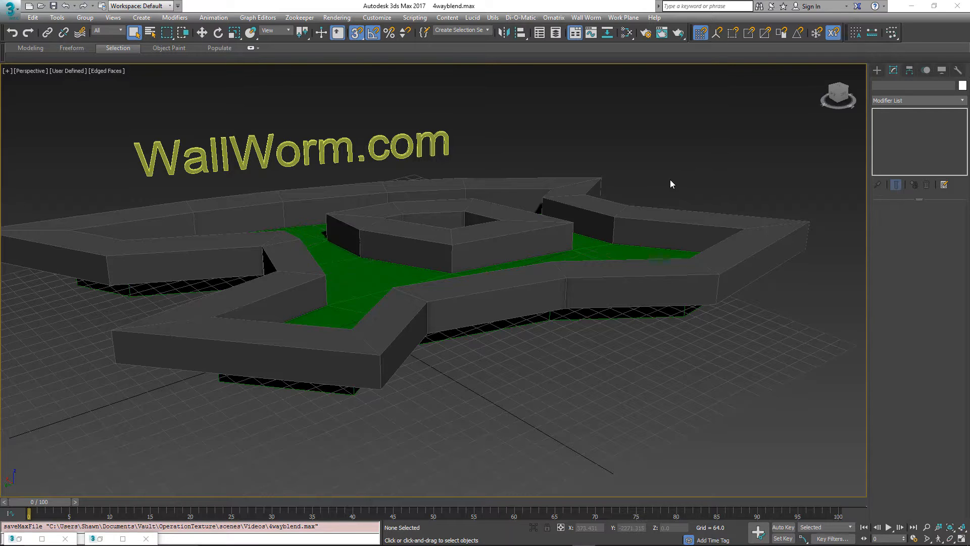
mouse_move(673, 73)
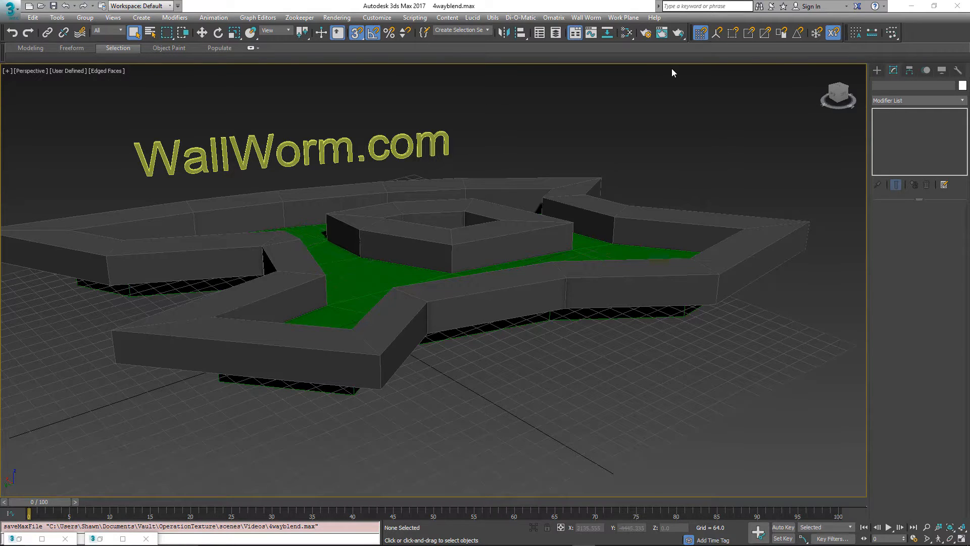
Bring up the Slate Material Editor with the four rock Substance material networks visible
left_click(625, 33)
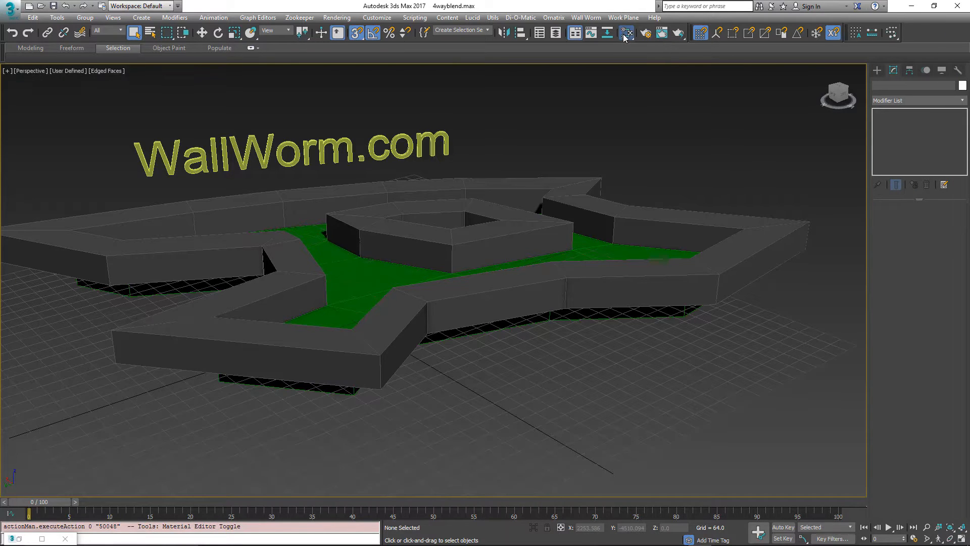
left_click(626, 32)
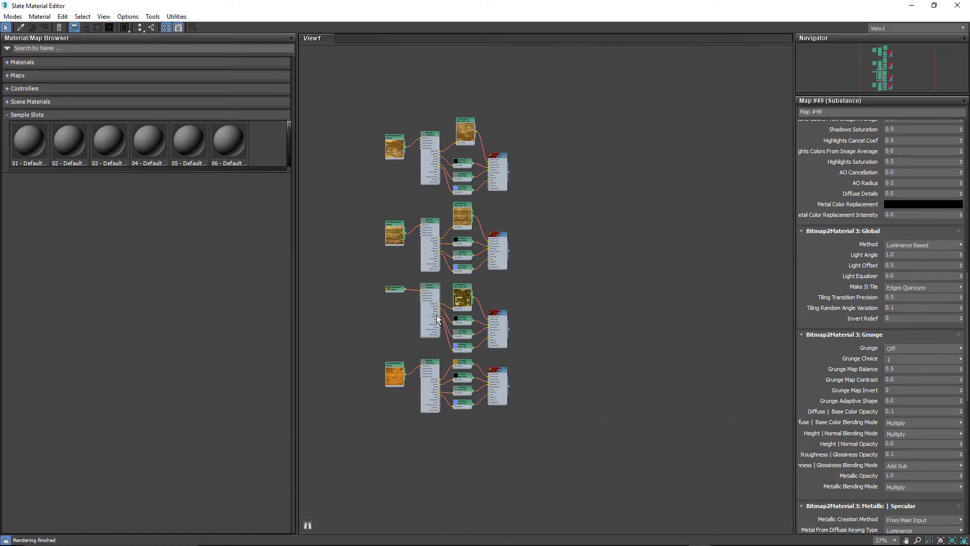
mouse_move(483, 189)
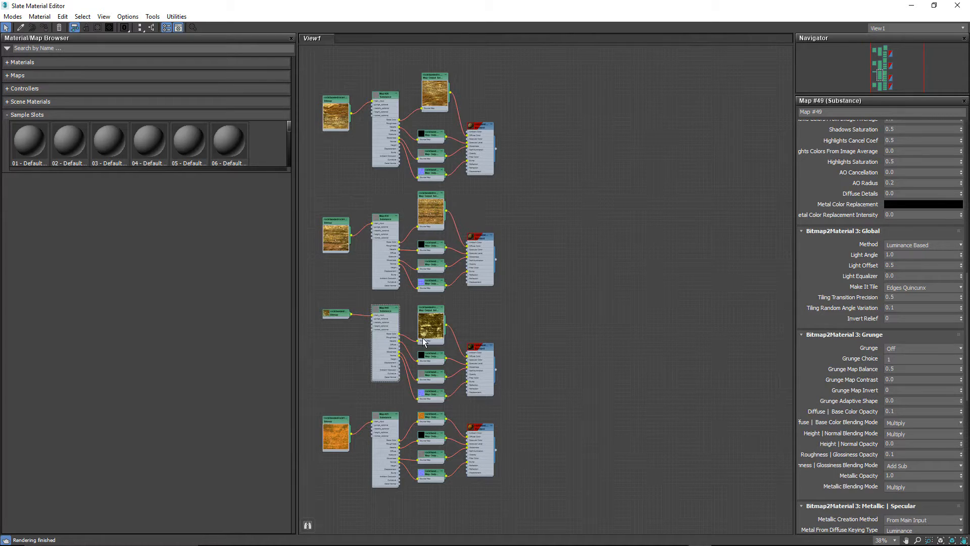
mouse_move(450, 439)
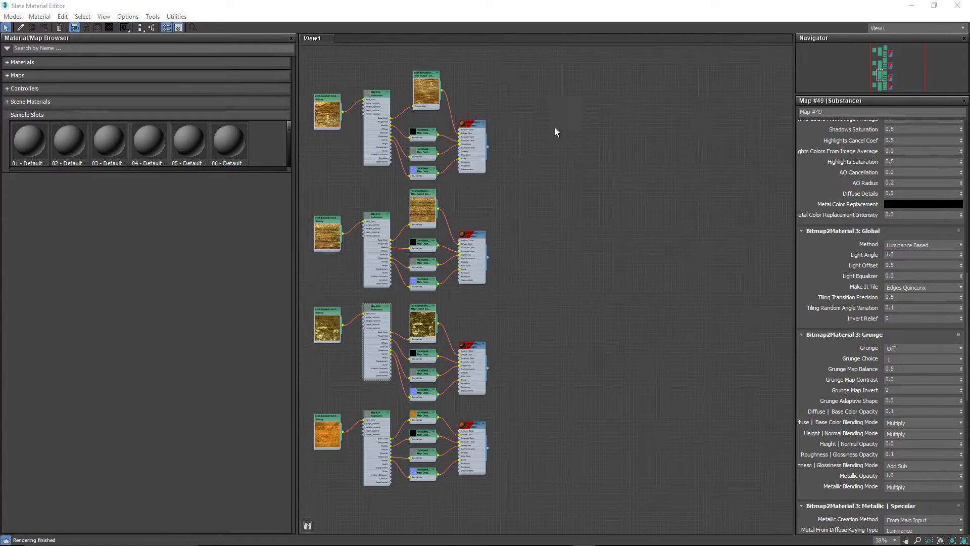
Add a Composite material and wire the four rock Standard materials into Base, Mat.1, Mat.2 and Mat.3
right_click(555, 110)
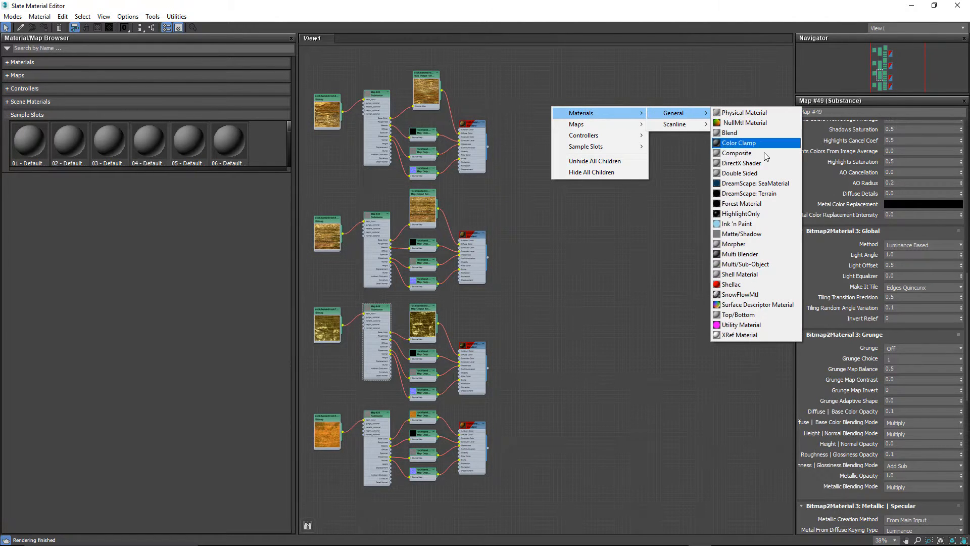
left_click(751, 153)
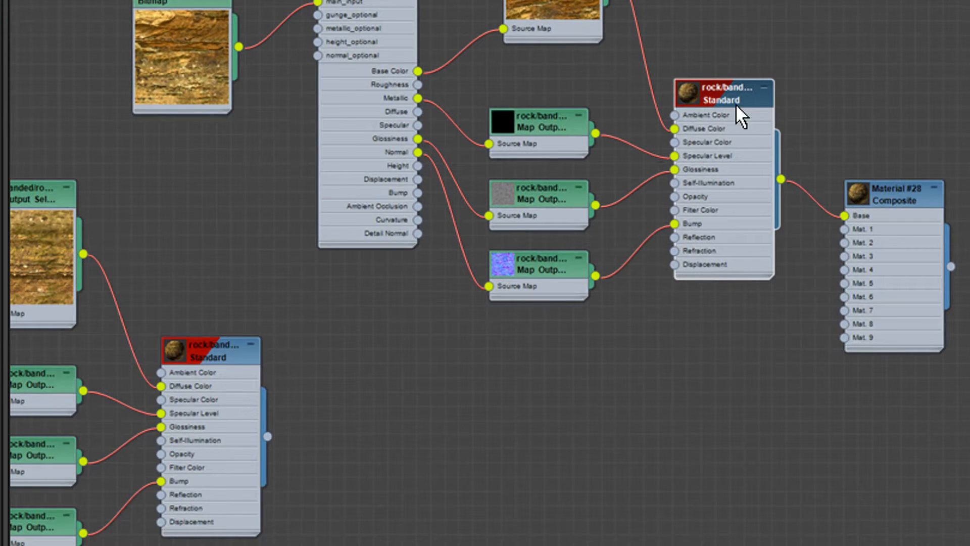
scroll("down", 3)
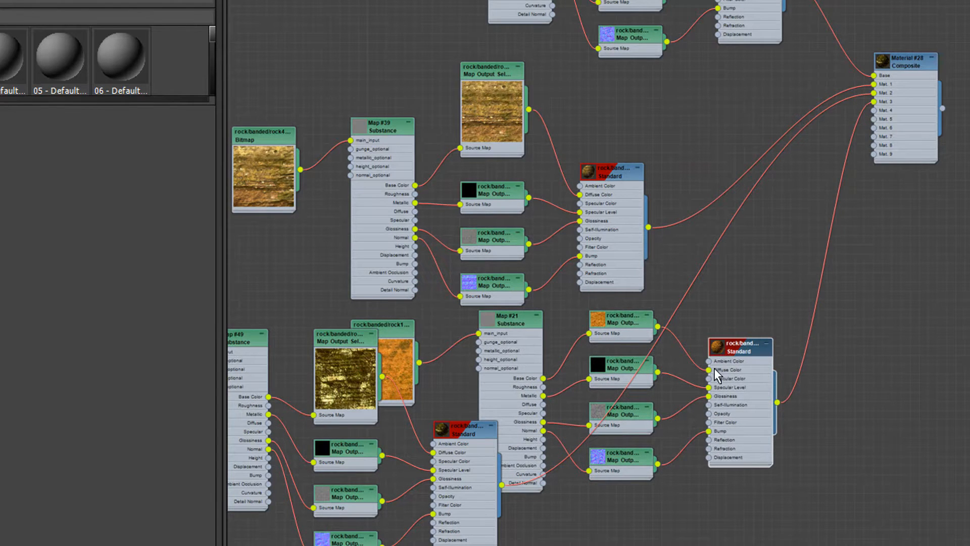
double_click(904, 62)
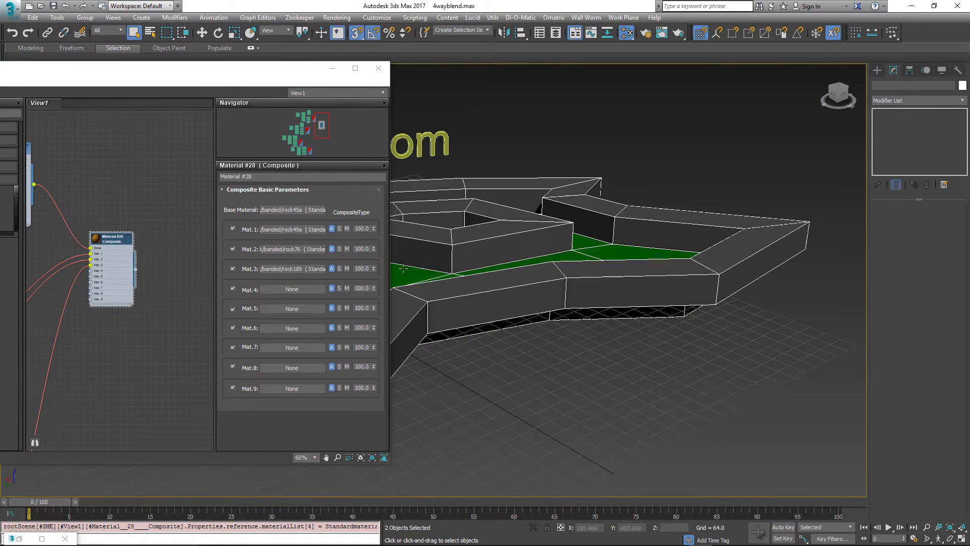
mouse_move(597, 260)
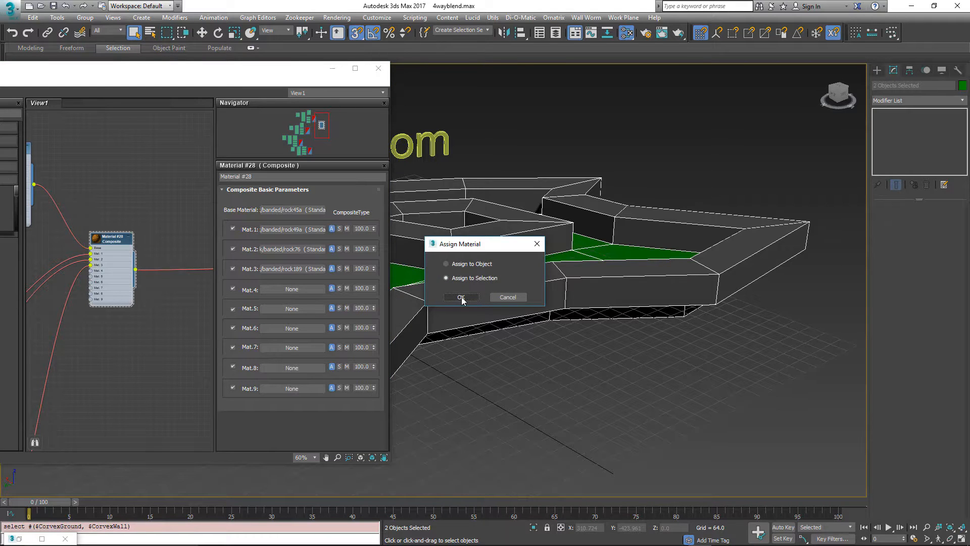
Assign Material #28, the rock Composite, to the selected ground and wall meshes
left_click(461, 298)
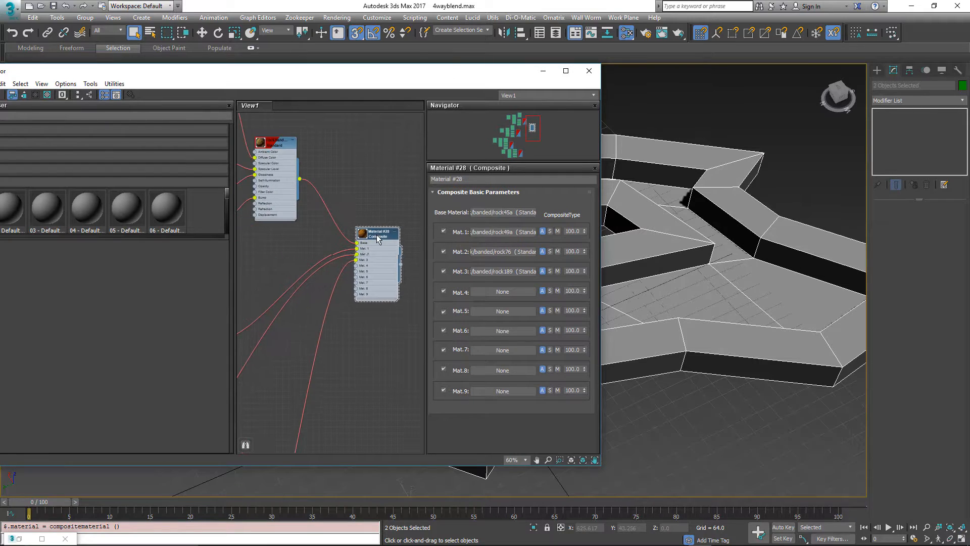
scroll("down", 3)
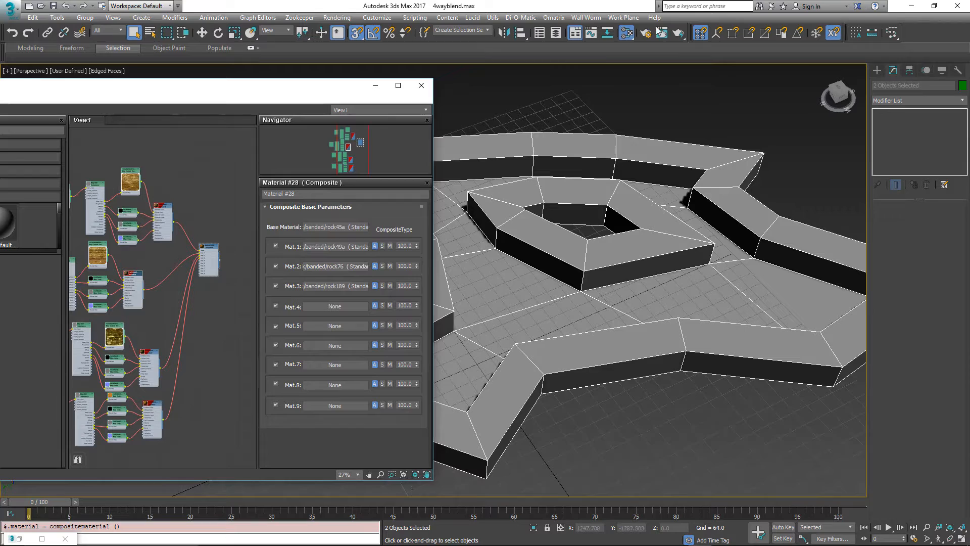
Run Wall Worm's Replace Object Textures with Bitmaps on CorvexWall so the rock textures reference TGA files
left_click(586, 17)
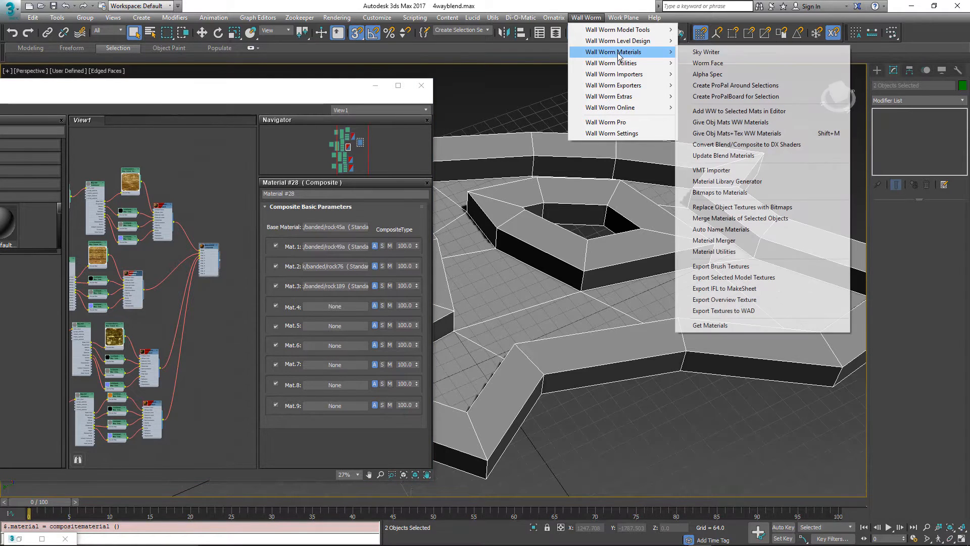
mouse_move(730, 210)
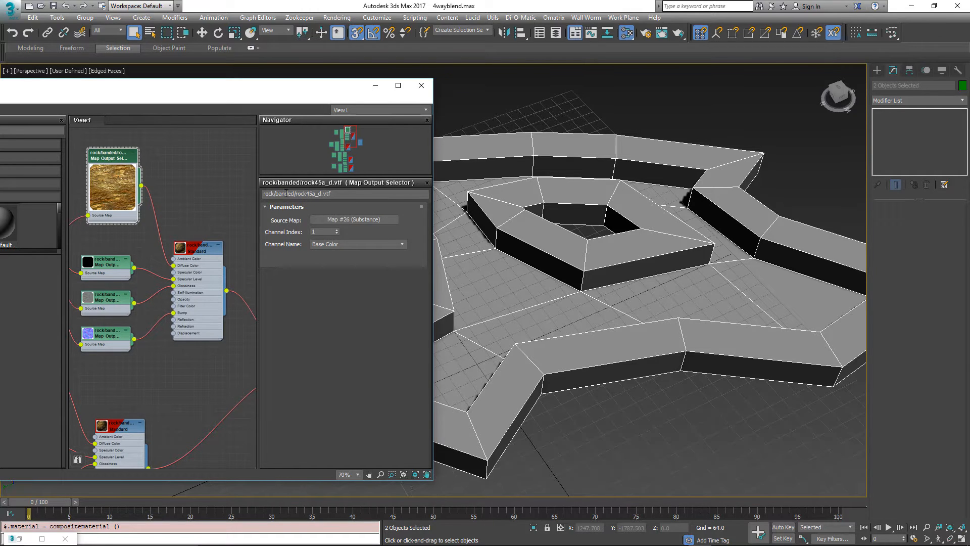
mouse_move(222, 203)
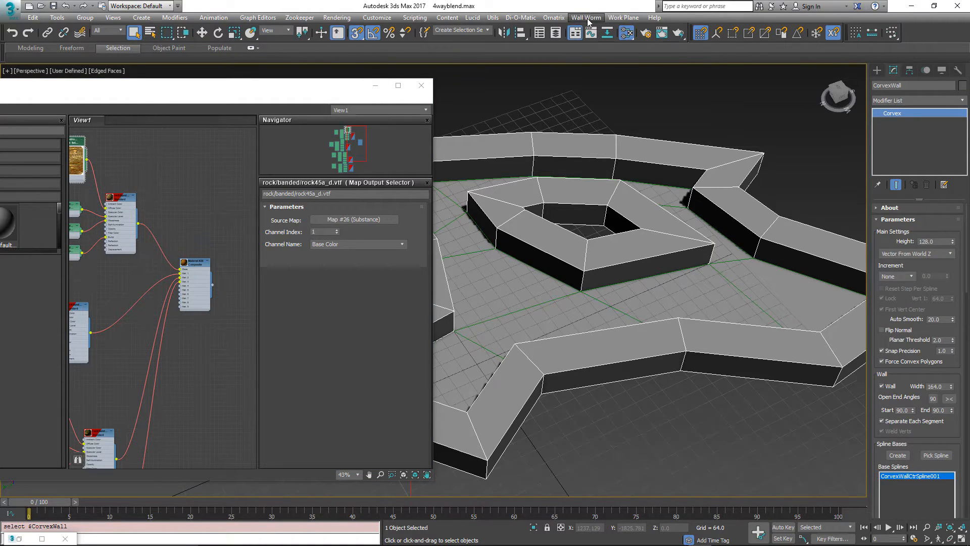
left_click(586, 17)
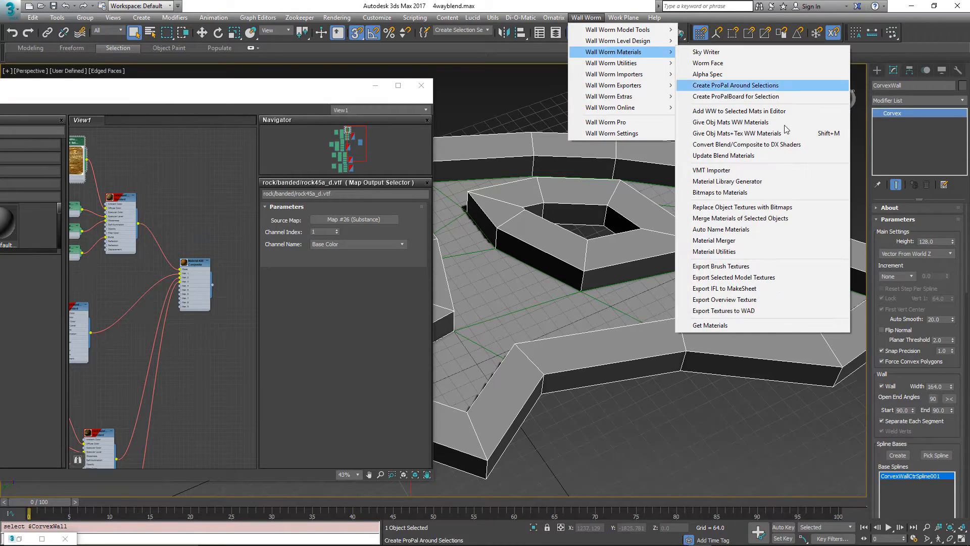
mouse_move(742, 207)
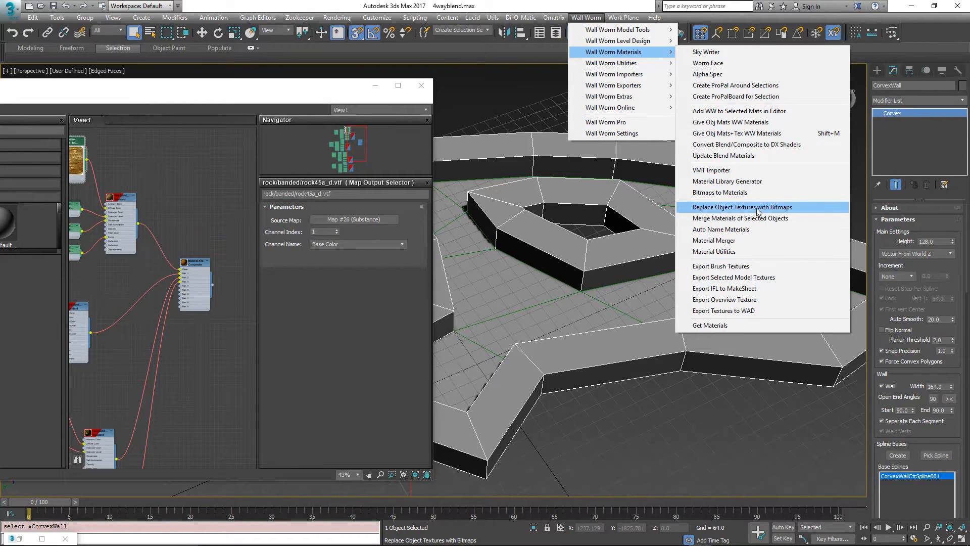
left_click(742, 206)
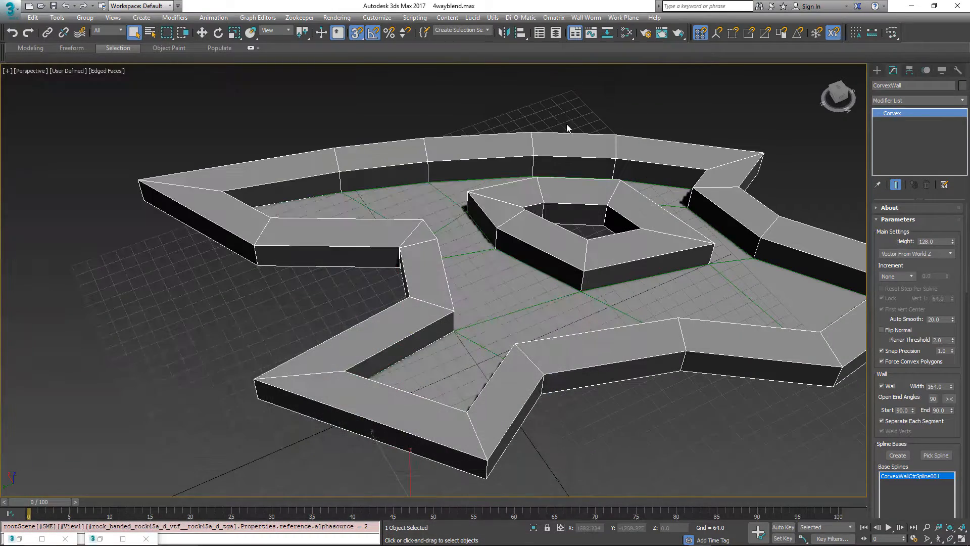
In Wall Worm Settings, make Lightmapped_4WayBlend the Default MultiBlend Shader
left_click(586, 17)
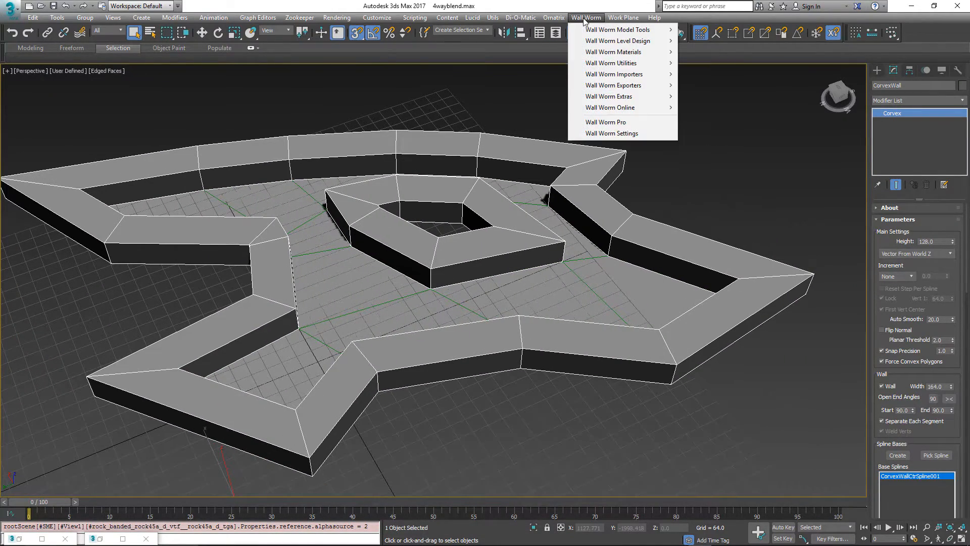
left_click(612, 133)
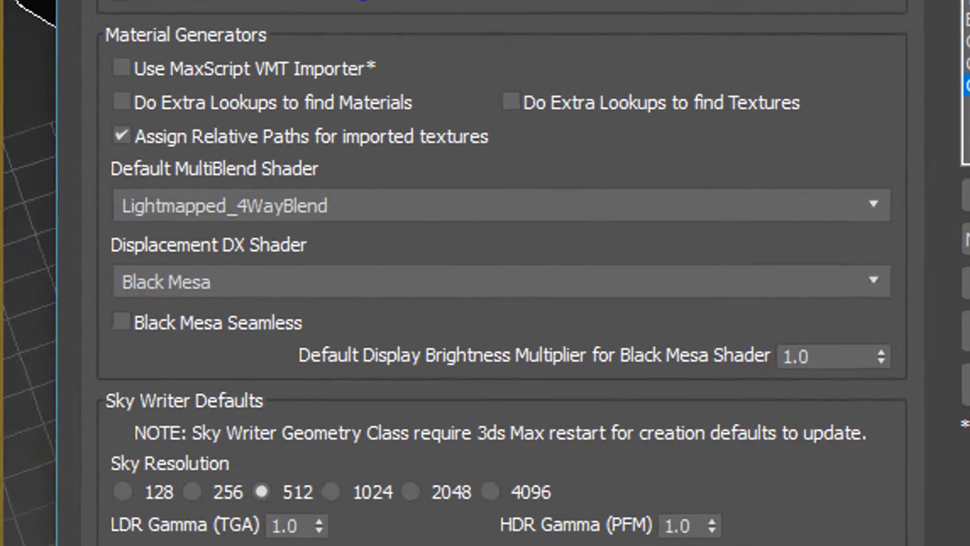
mouse_move(210, 209)
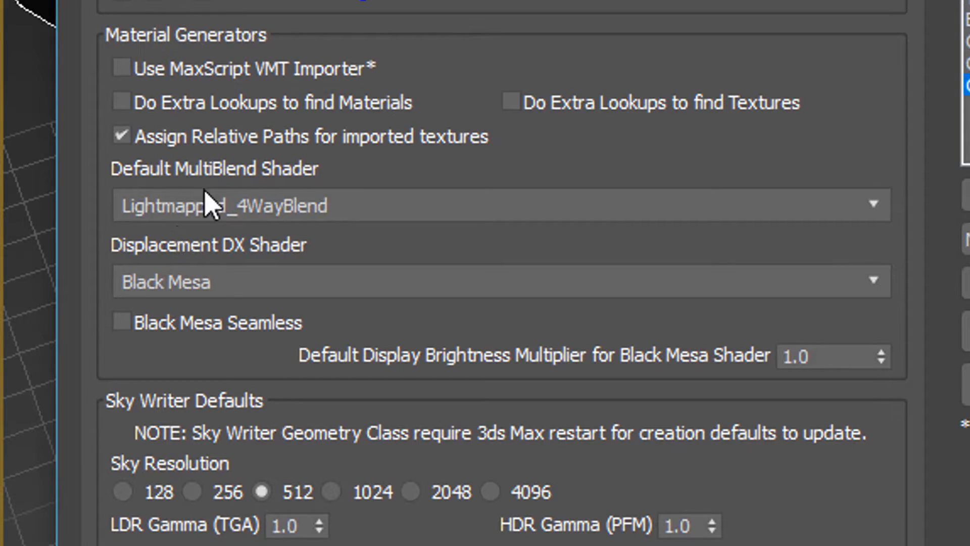
mouse_move(249, 192)
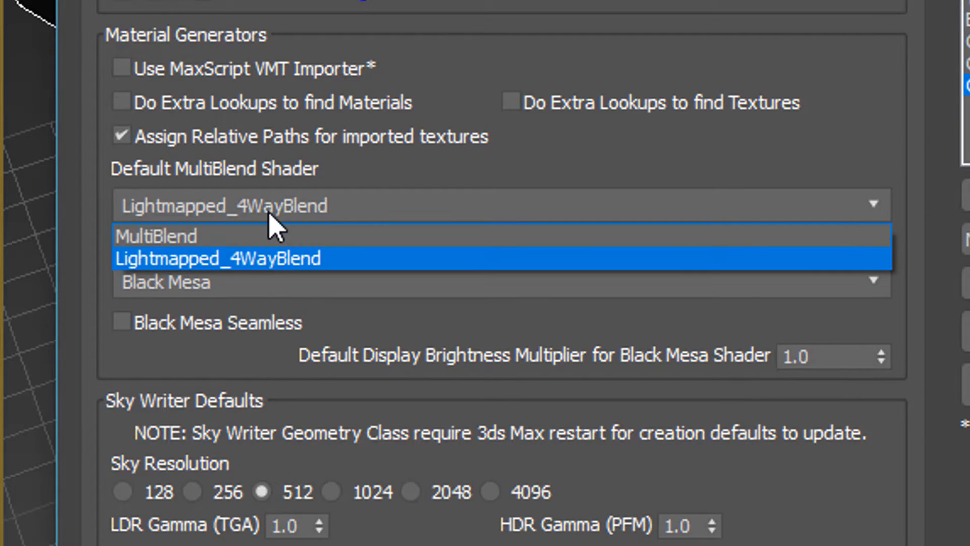
left_click(218, 257)
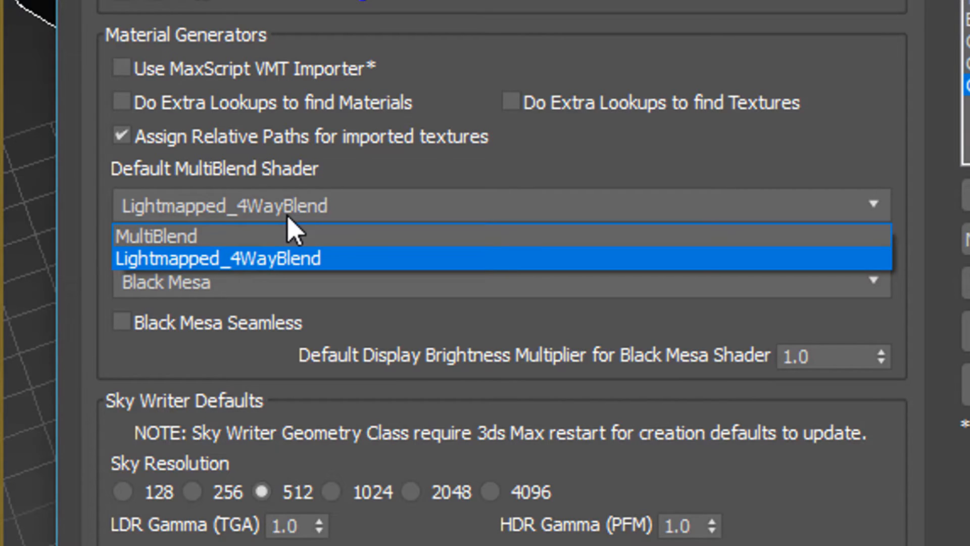
mouse_move(280, 277)
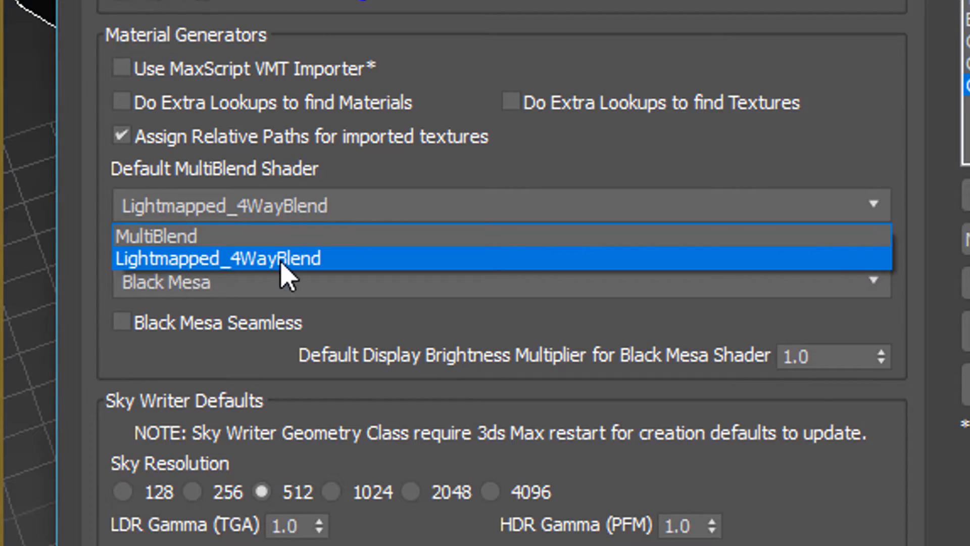
left_click(218, 258)
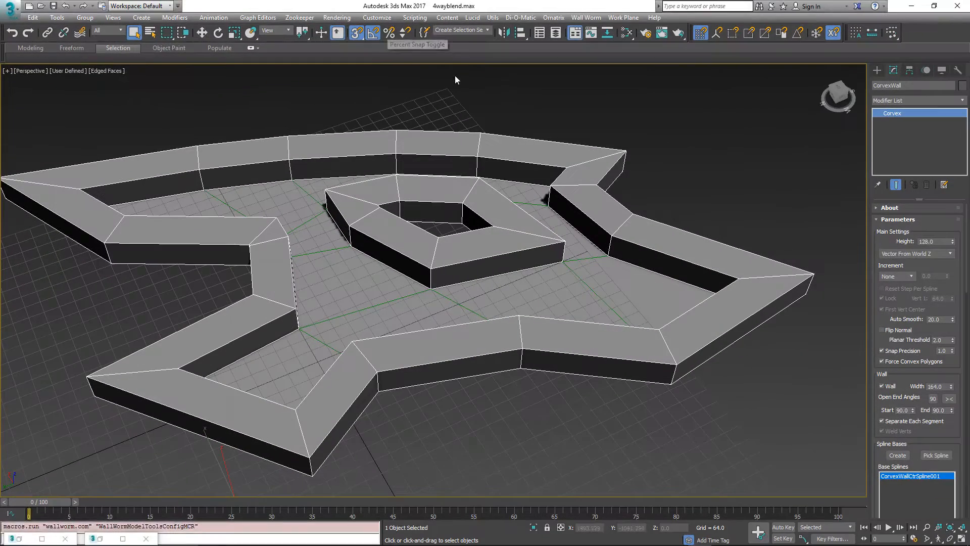
Run Convert Blend/Composite to DX Shaders so the ground and walls display the rock textures
left_click(586, 17)
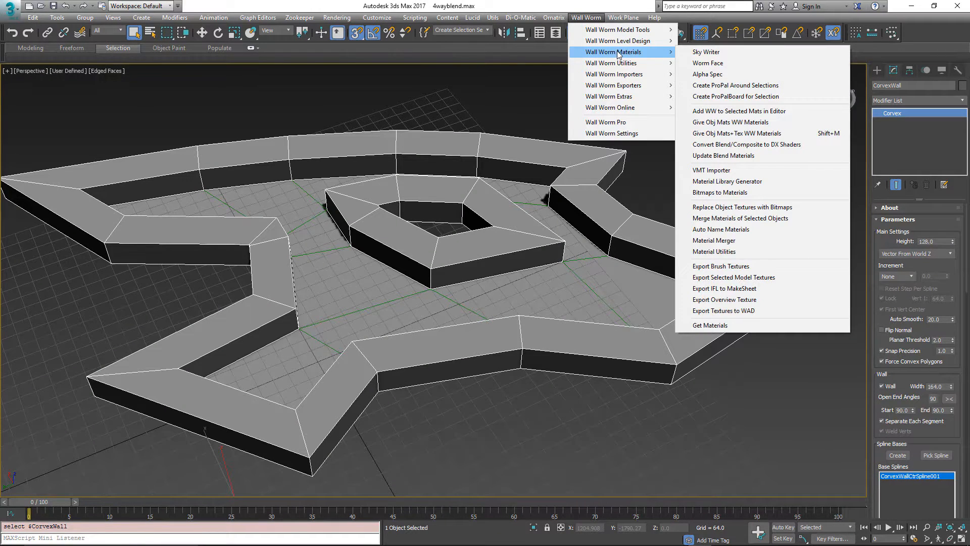
mouse_move(739, 218)
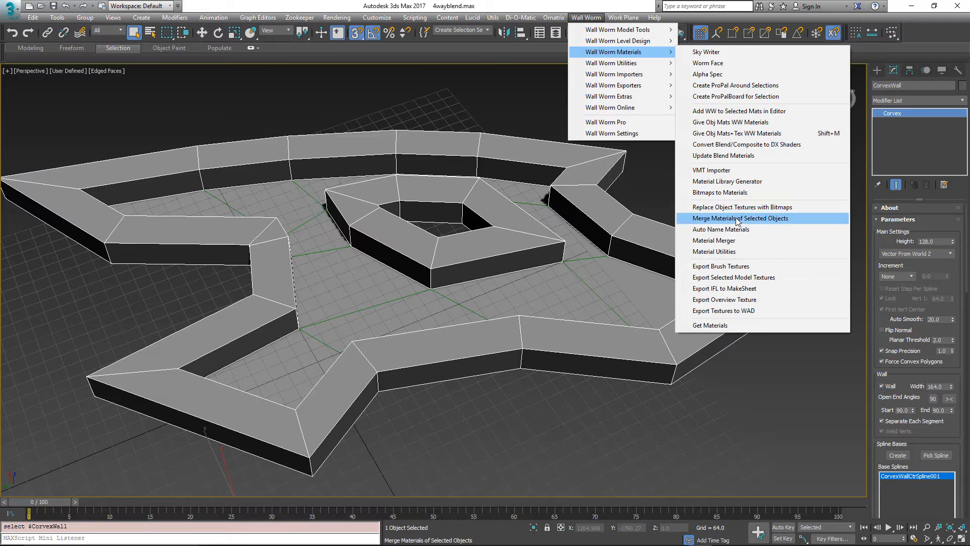
mouse_move(762, 146)
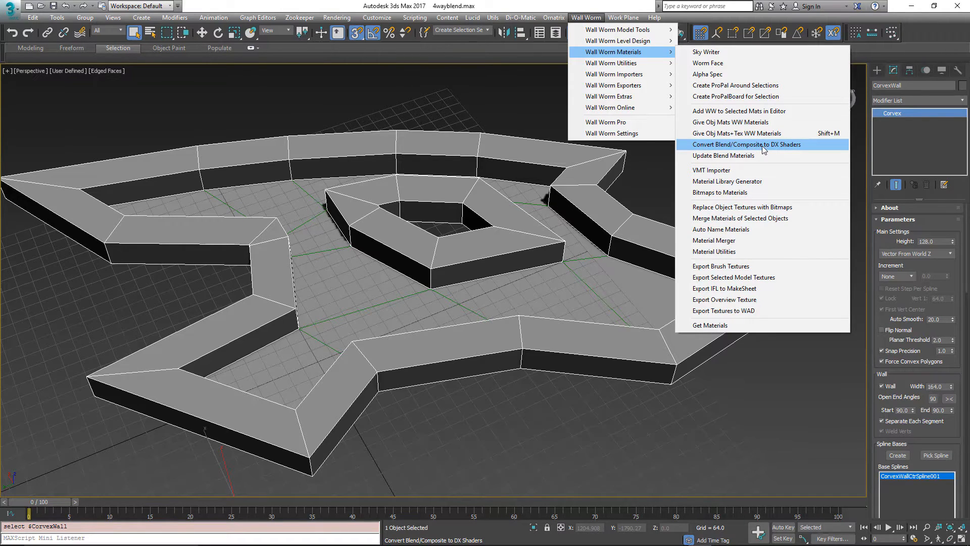
left_click(747, 144)
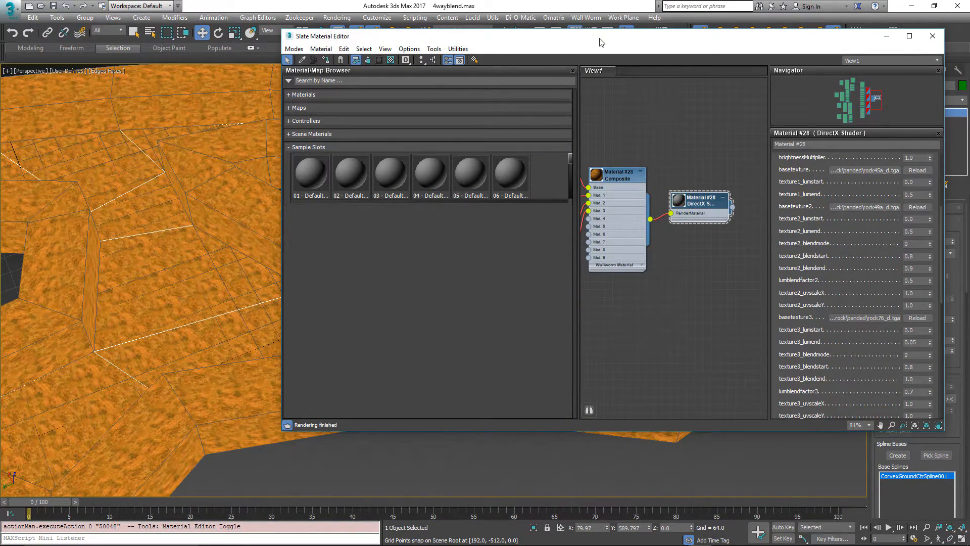
left_click(930, 37)
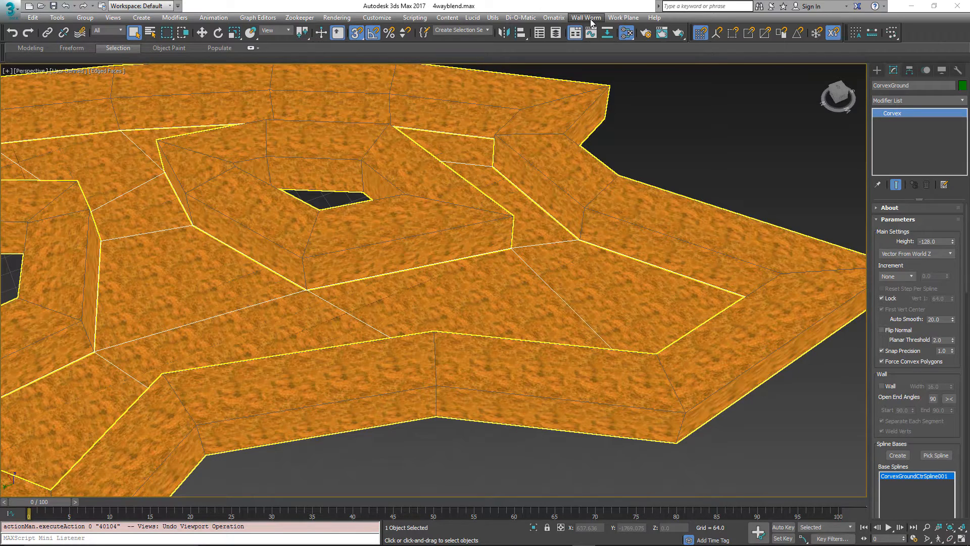
In Wall Worm's Level Design settings, keep multiblend in displacements and choose the Default Displacement Power
left_click(586, 17)
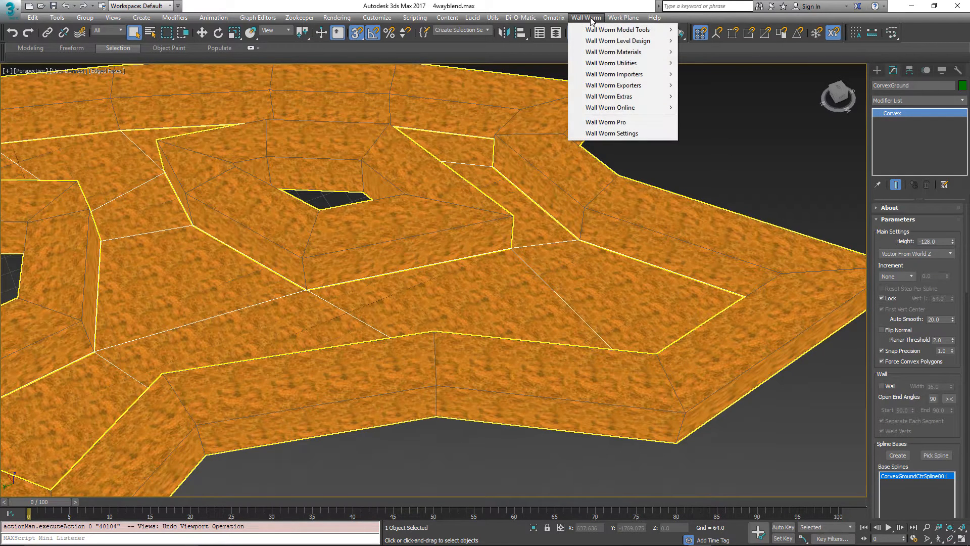
mouse_move(611, 133)
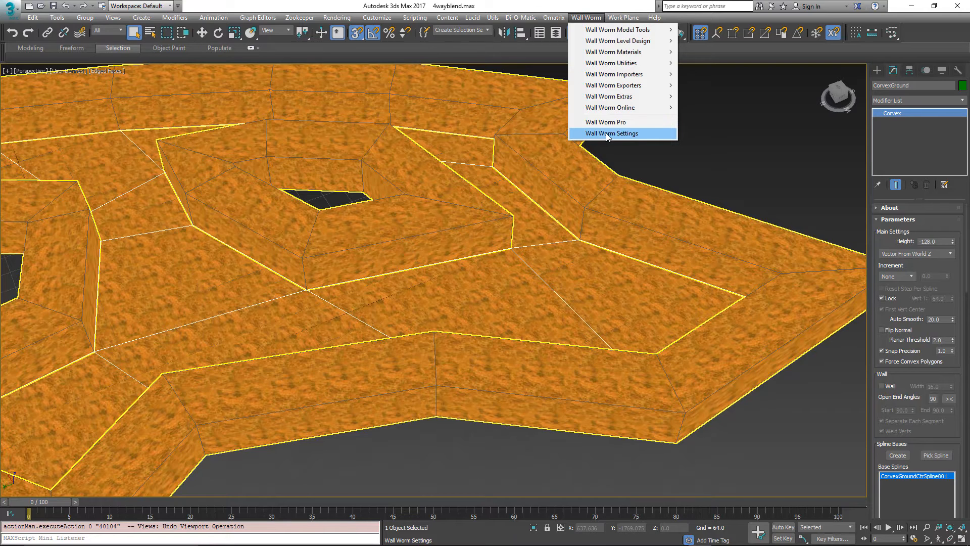
left_click(612, 133)
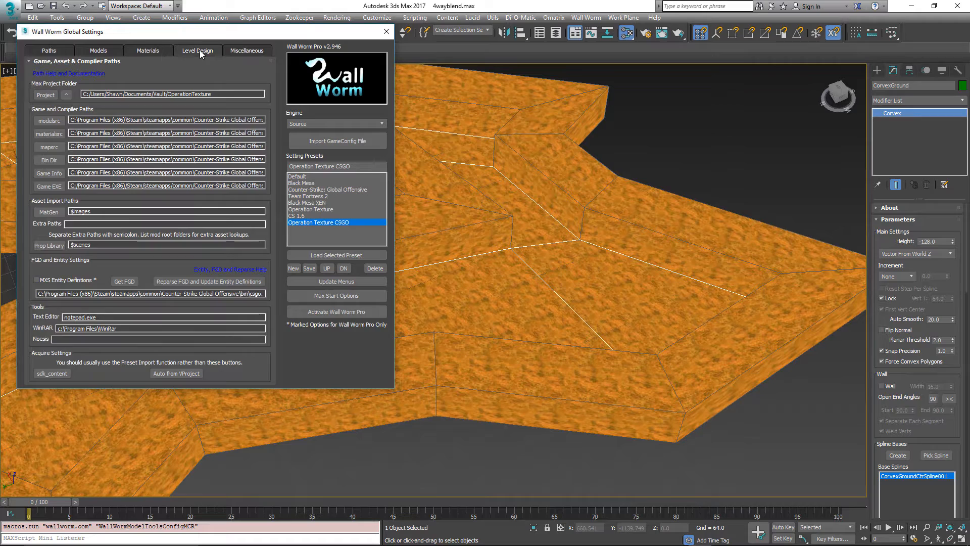
left_click(197, 50)
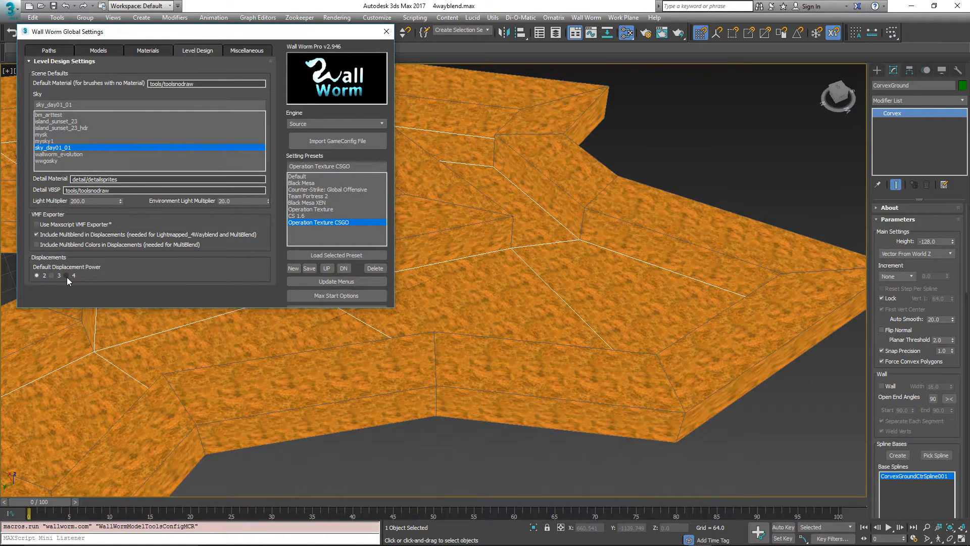
left_click(66, 275)
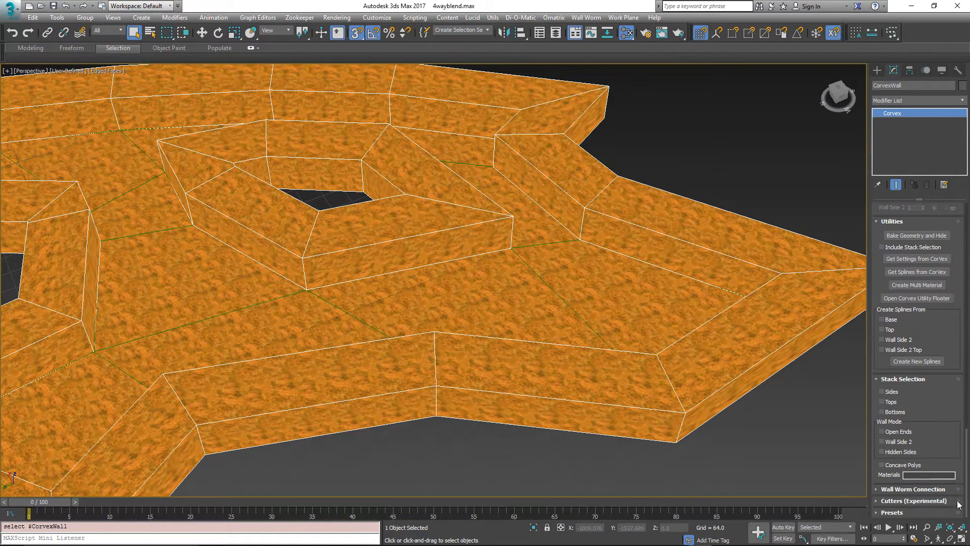
mouse_move(883, 402)
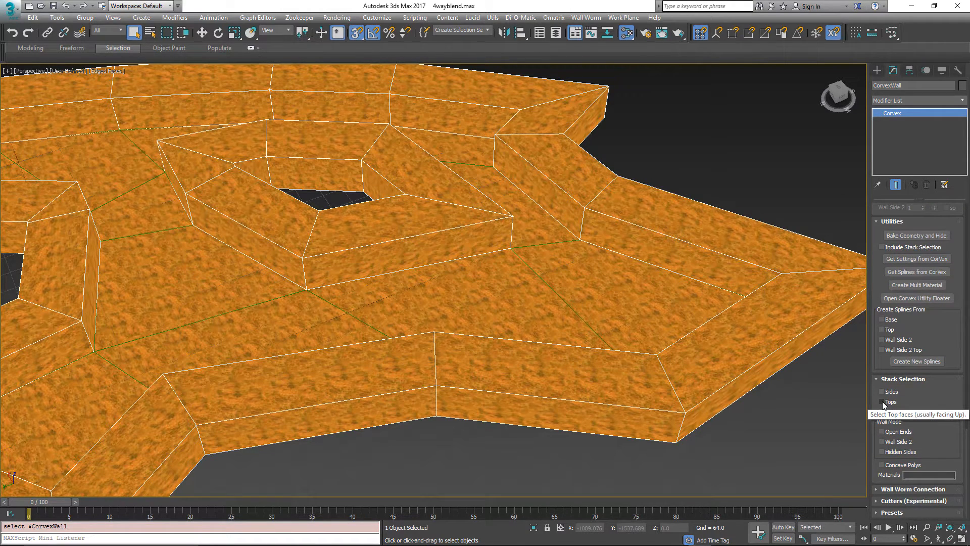
Enable Stack Selection Tops on CorvexWall and CorvexGround, then select both objects
left_click(882, 402)
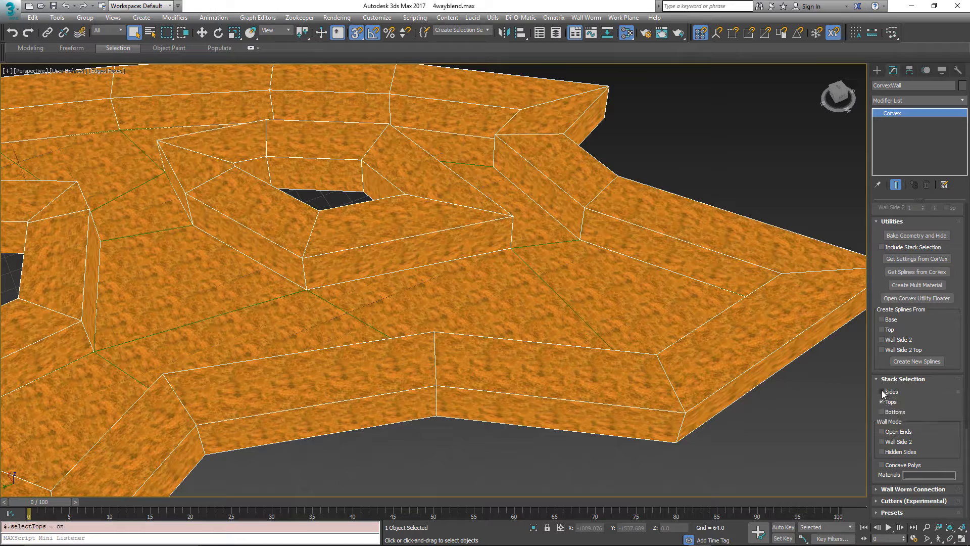
left_click(883, 391)
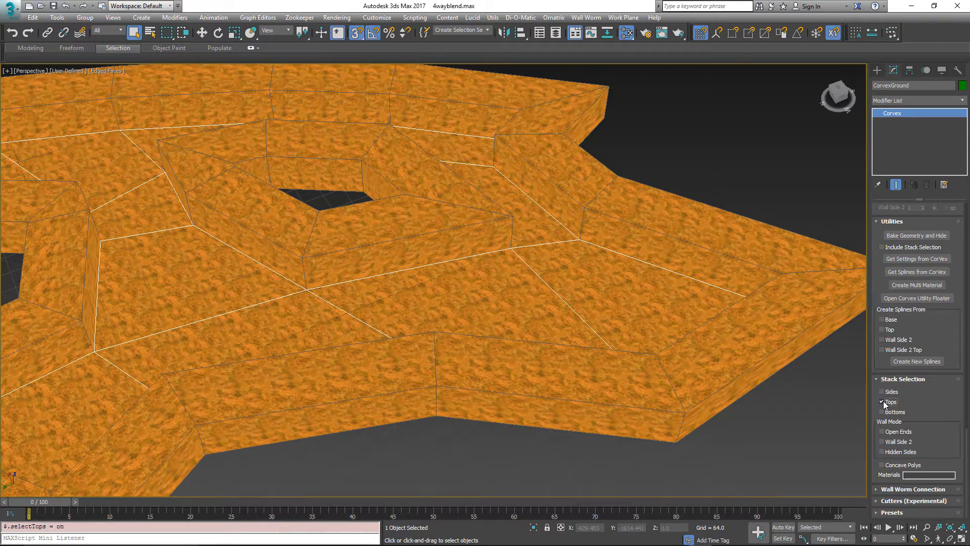
left_click(881, 402)
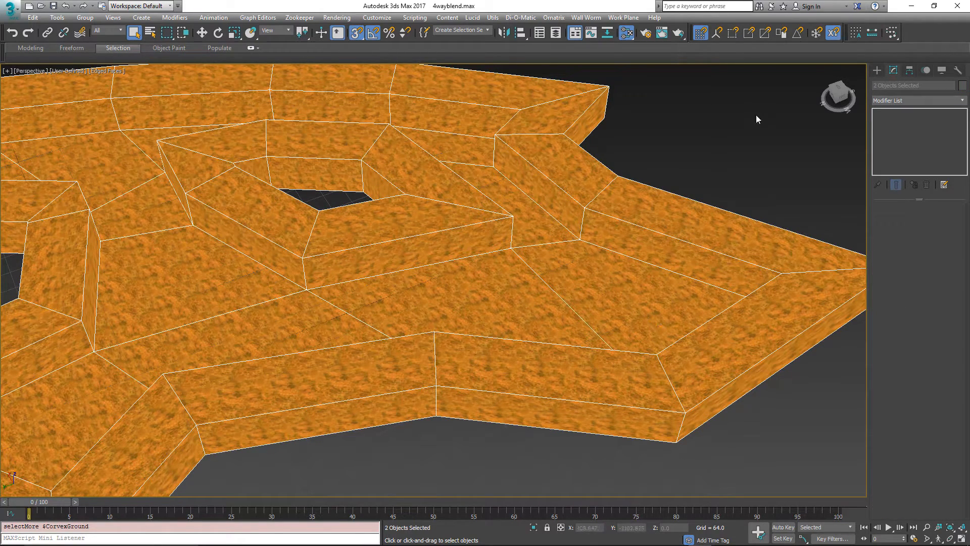
Run Create Displacements From Face Selections, turning the top faces into 60 displacement pieces
left_click(586, 18)
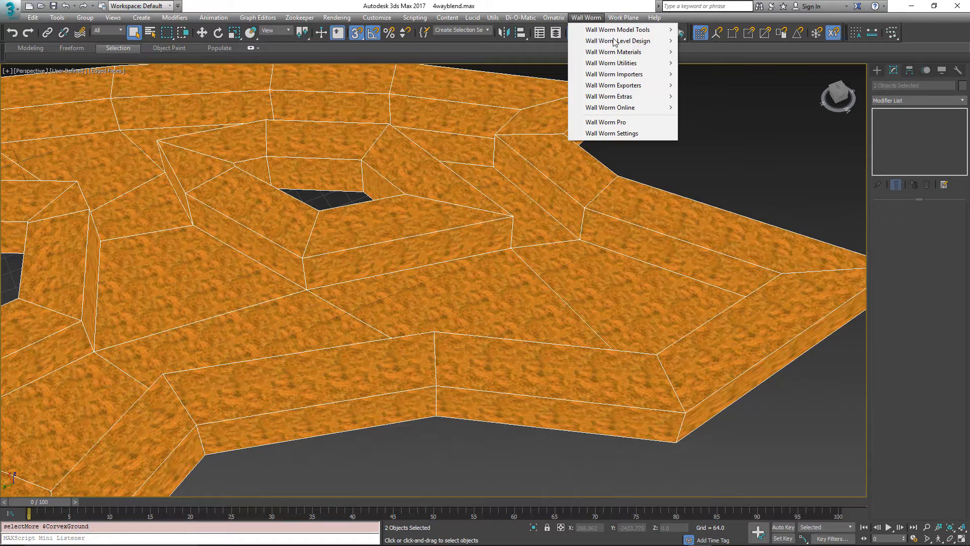
mouse_move(616, 40)
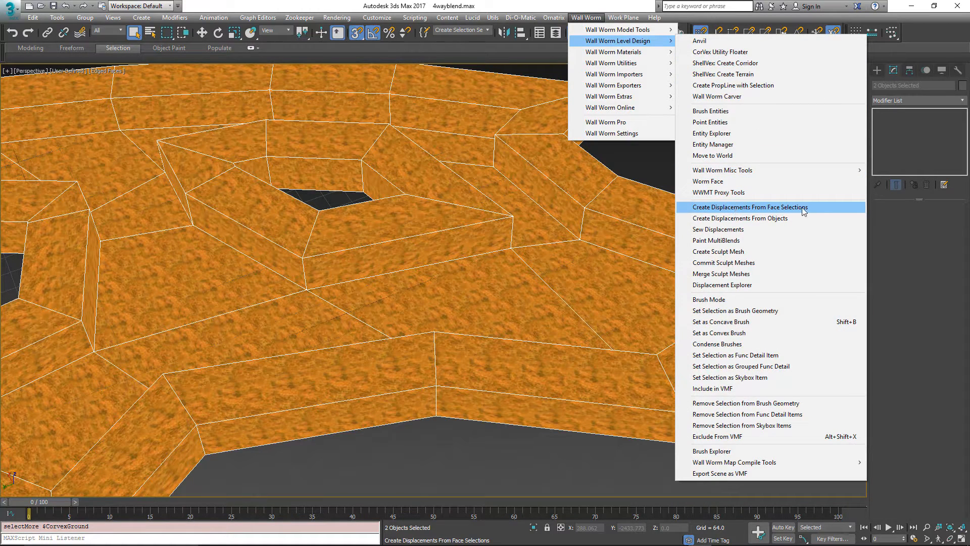
left_click(750, 207)
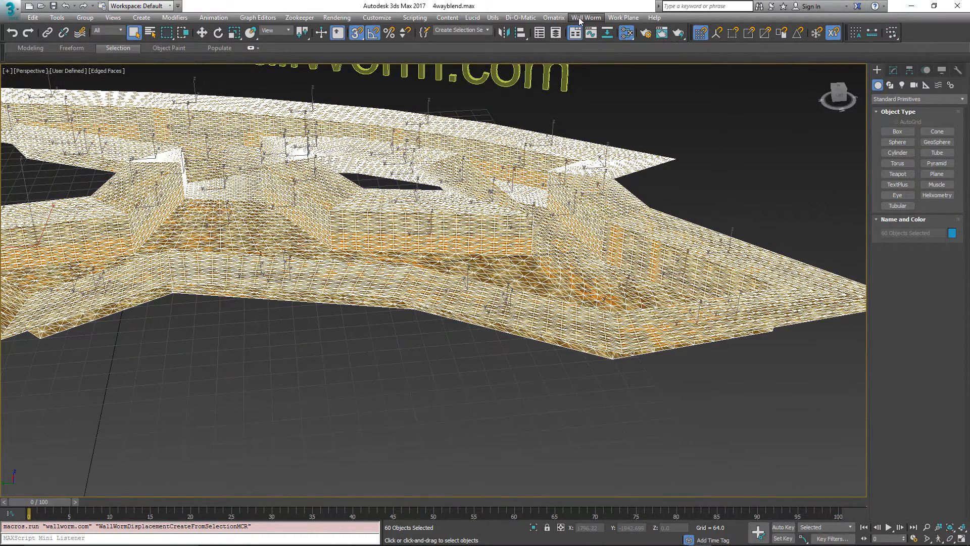
Build DisplacementSculptMesh01 from the 60 displacements and view it textured without edged faces
left_click(586, 17)
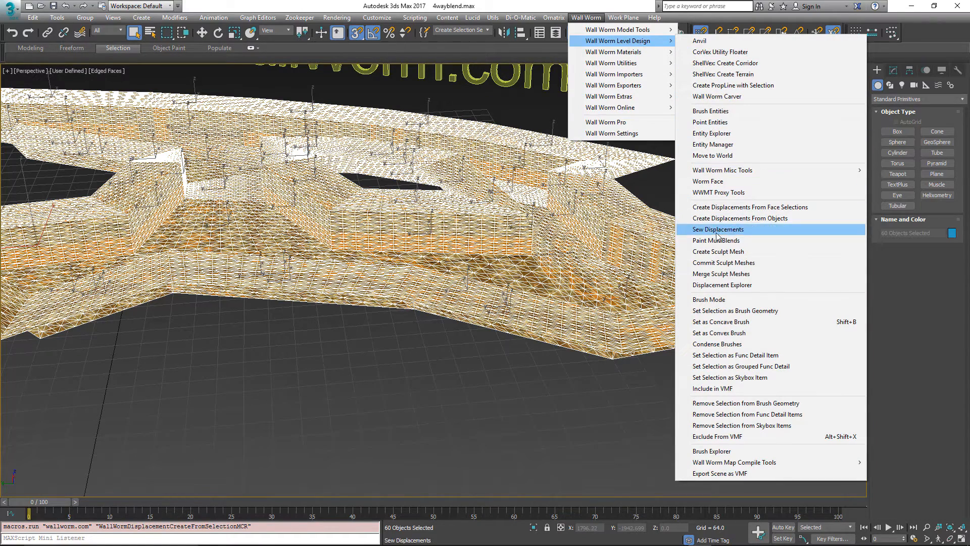
left_click(718, 229)
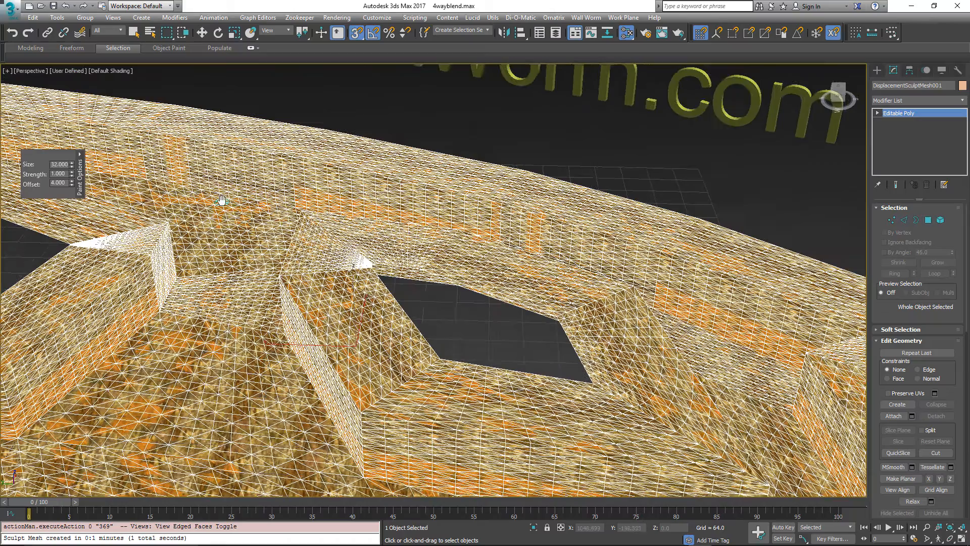
left_click(111, 71)
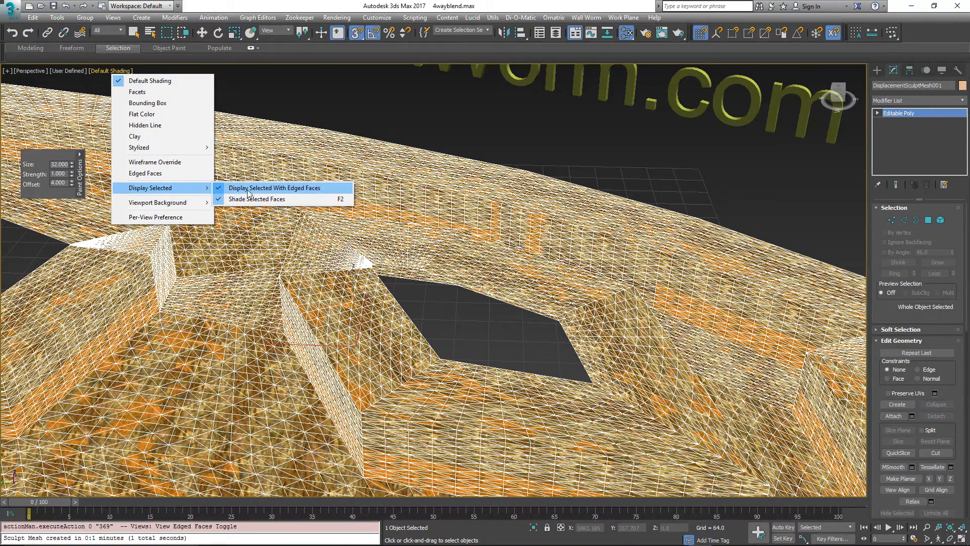
left_click(274, 188)
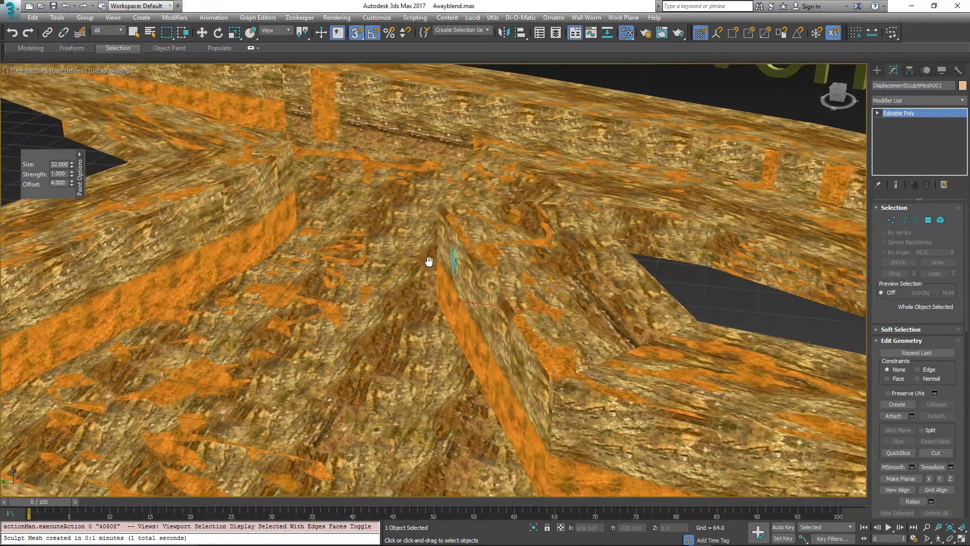
left_click_drag(429, 261, 347, 184)
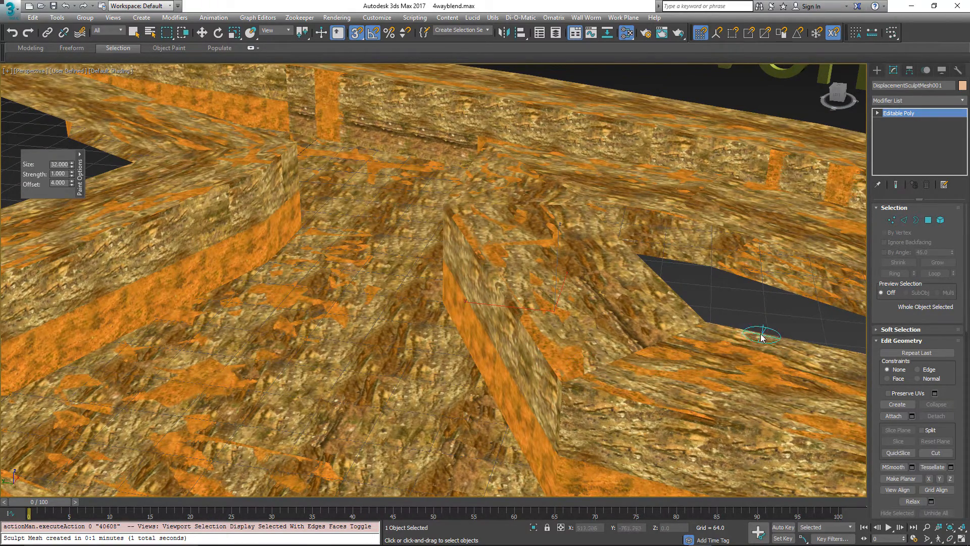
mouse_move(544, 383)
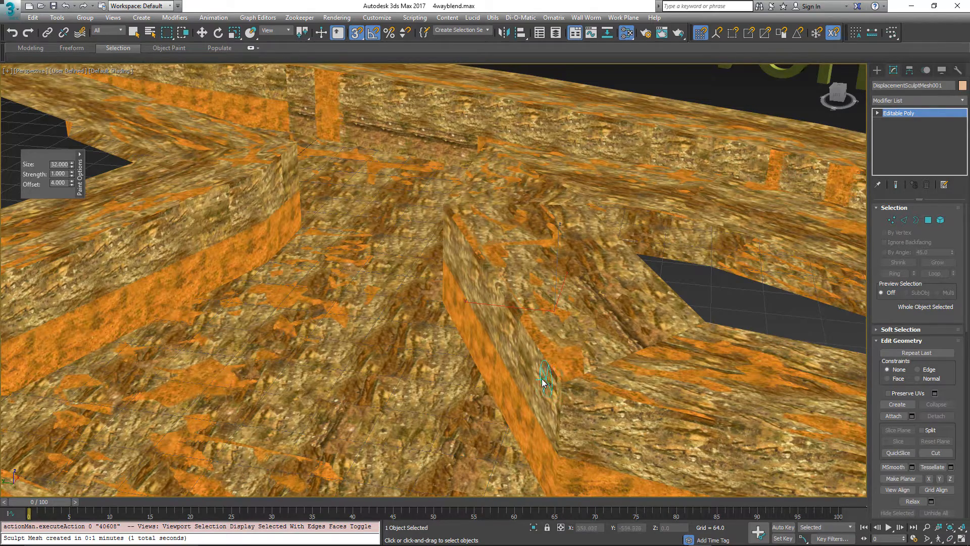
mouse_move(450, 238)
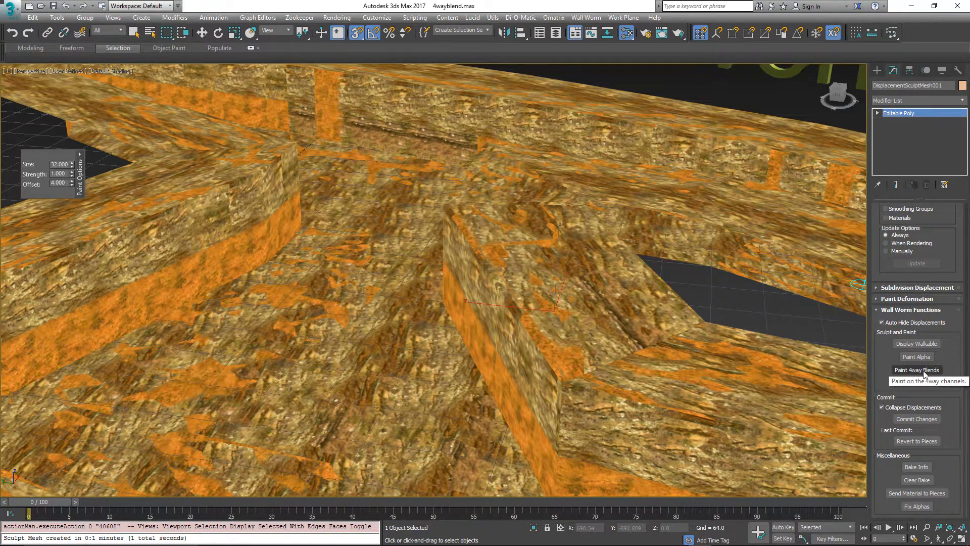
Start Paint 4way Blends so a Multiblend Layers modifier appears and the Paint brush is active
left_click(917, 370)
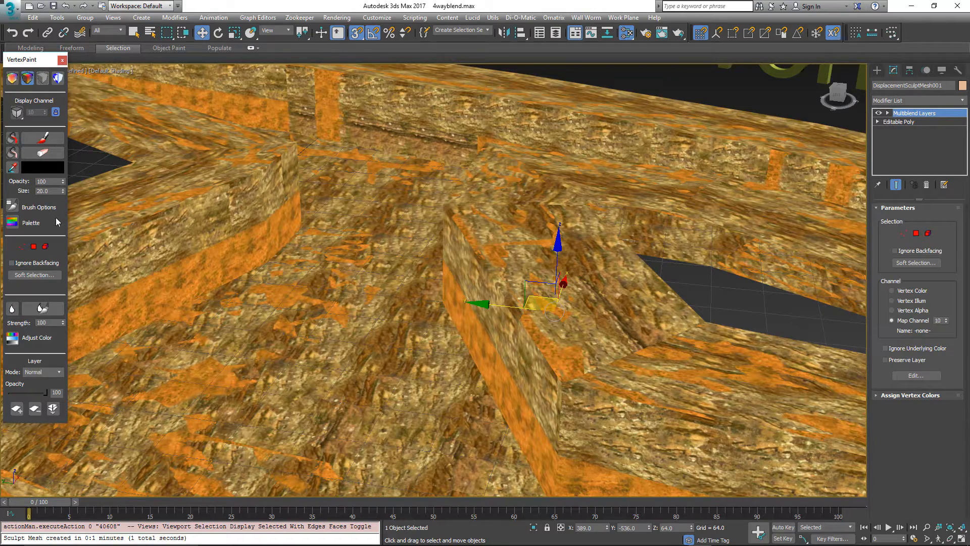
mouse_move(12, 139)
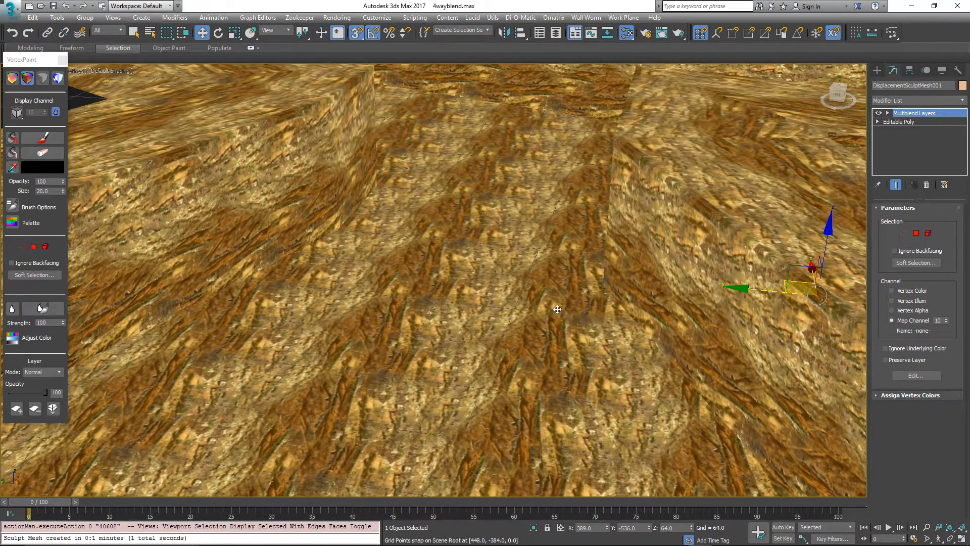
left_click_drag(557, 310, 367, 264)
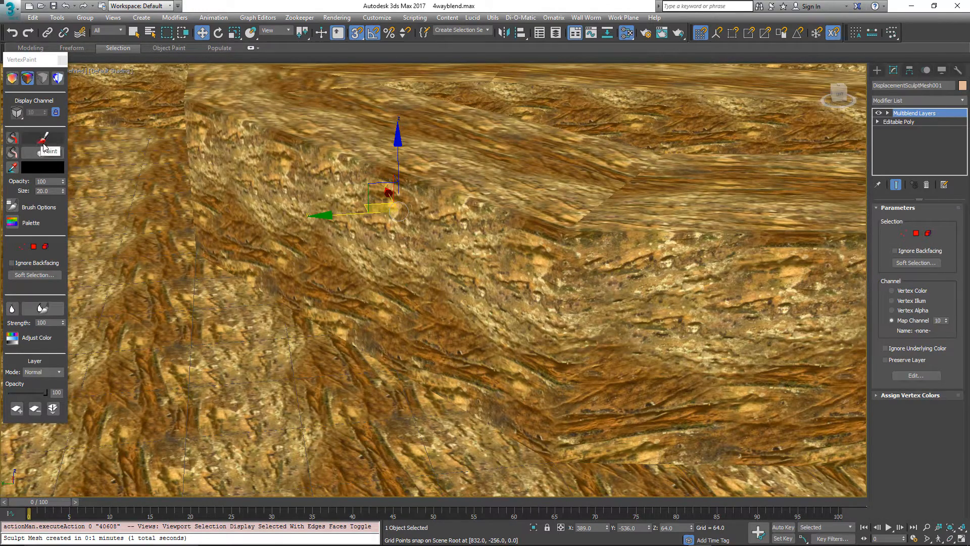
left_click(42, 167)
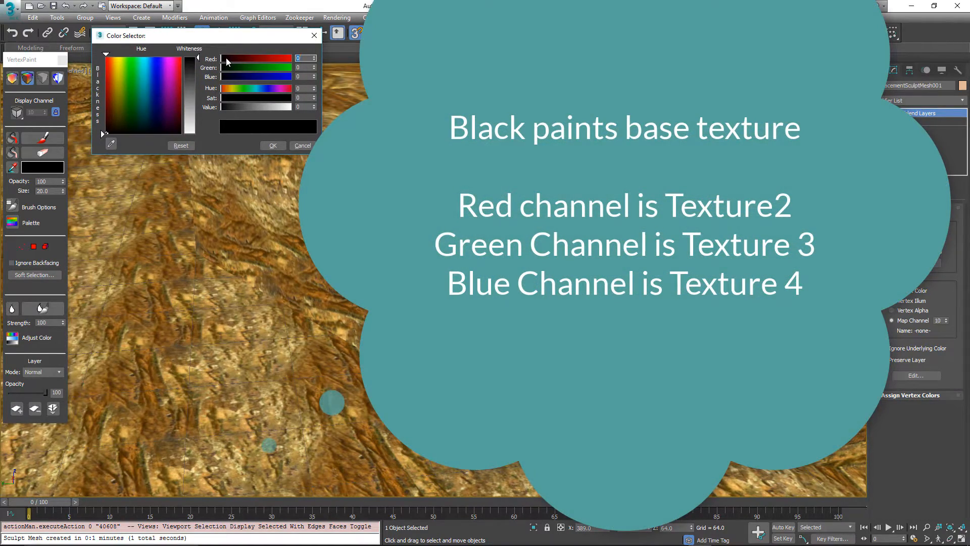
mouse_move(247, 62)
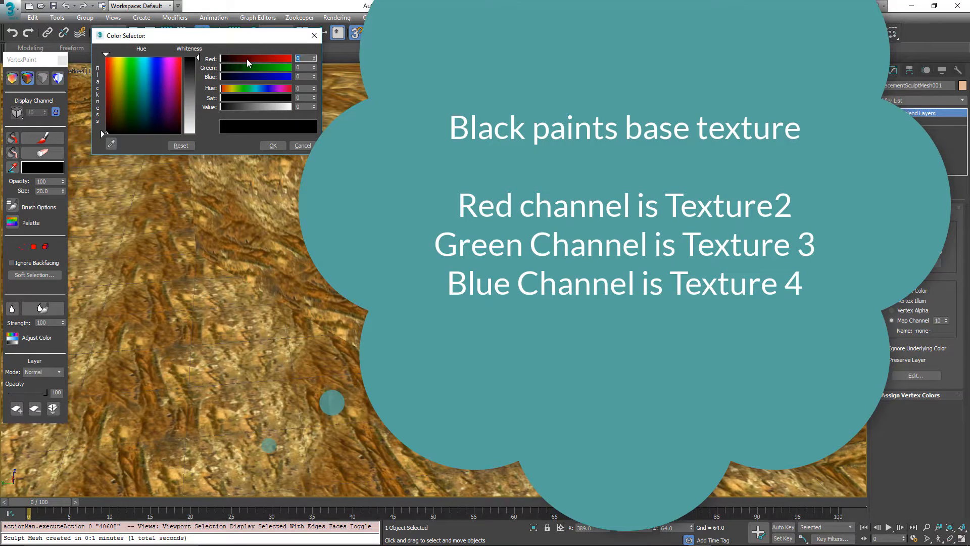
mouse_move(239, 74)
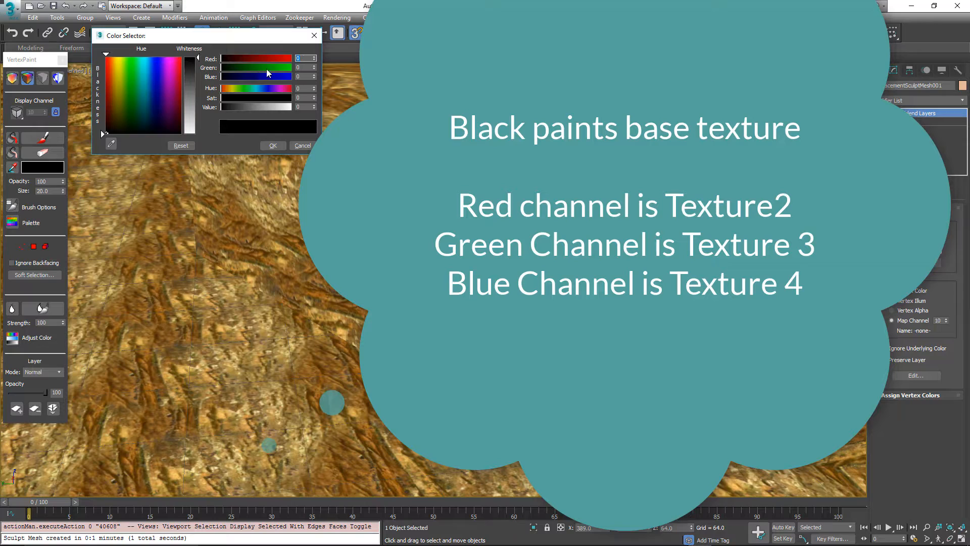
mouse_move(261, 81)
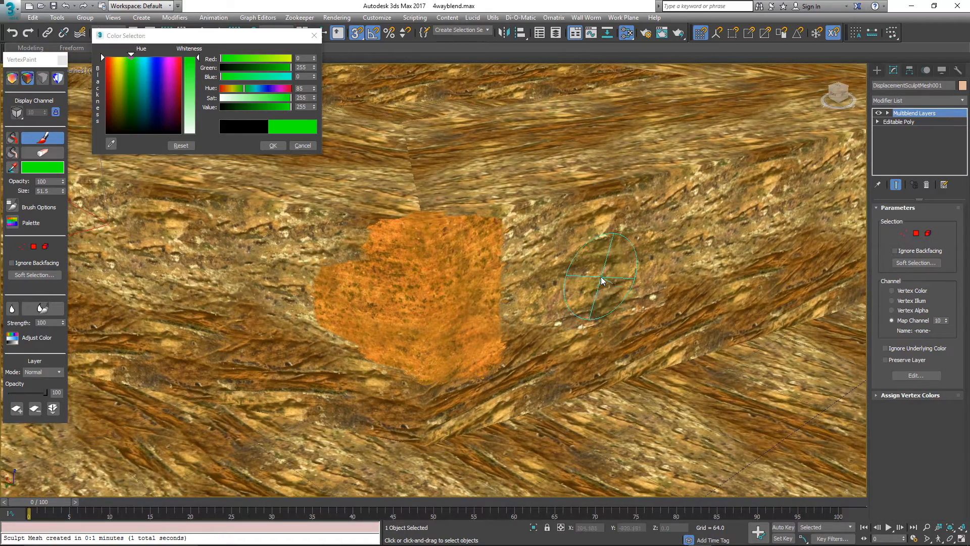
mouse_move(628, 32)
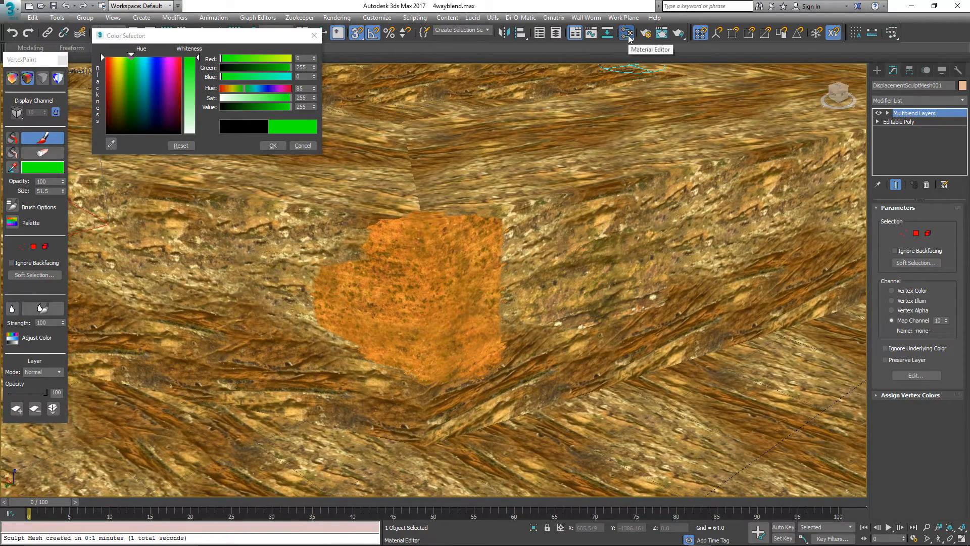
In the Slate Material Editor raise texture2_lumend to 0.85 and retune the other luminance spinners
left_click(625, 33)
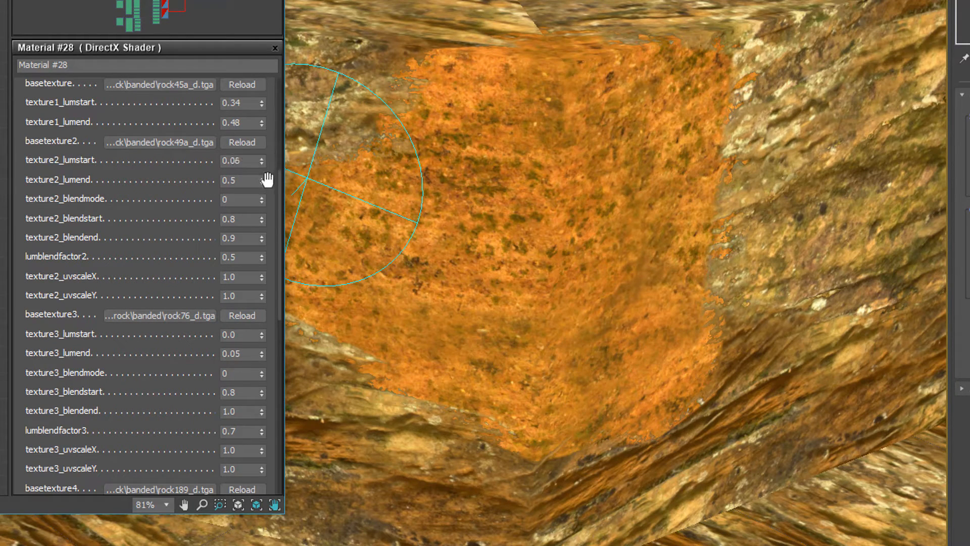
left_click_drag(261, 177, 261, 174)
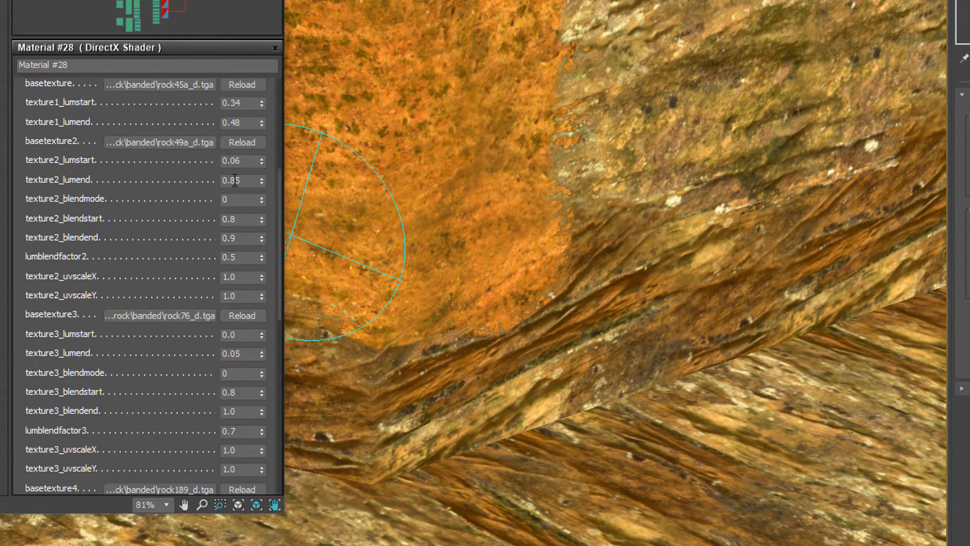
scroll("down", 3)
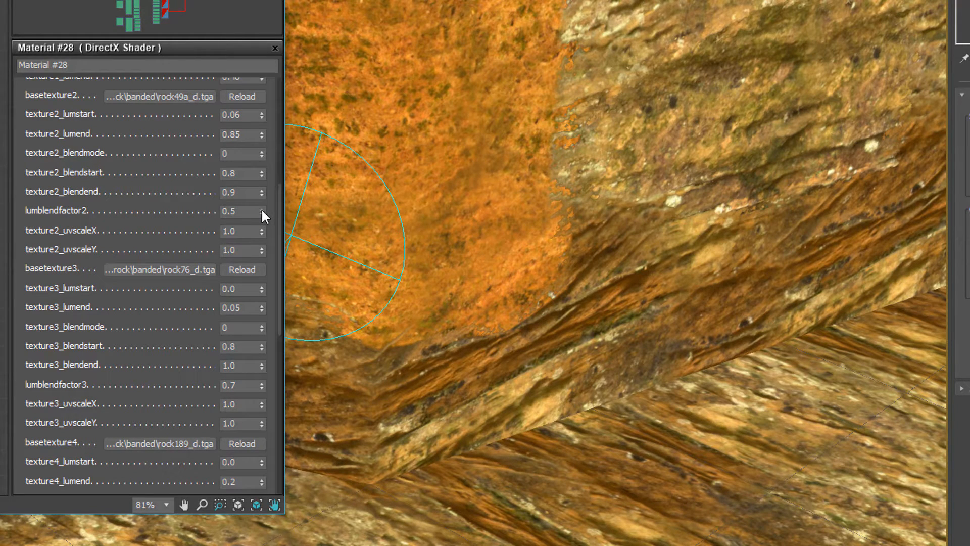
left_click(260, 151)
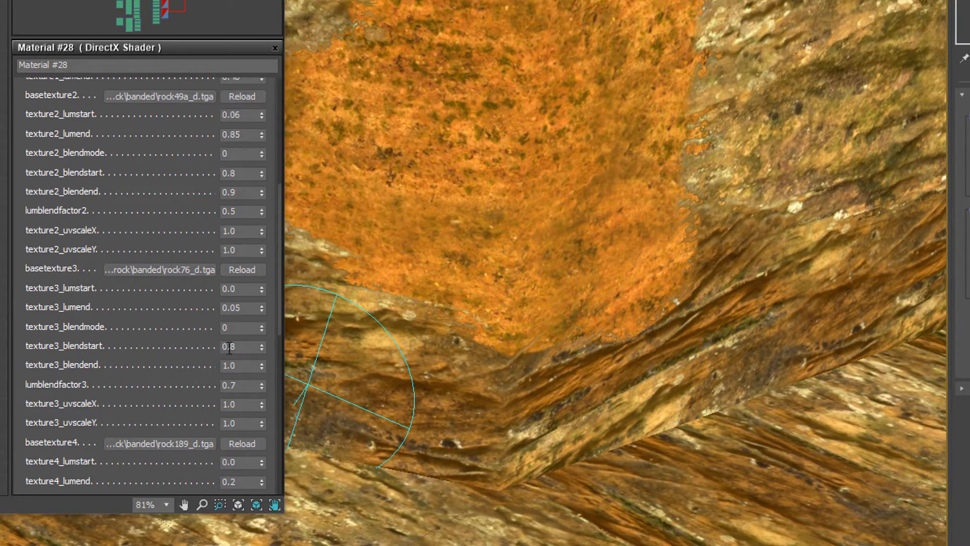
scroll("down", 3)
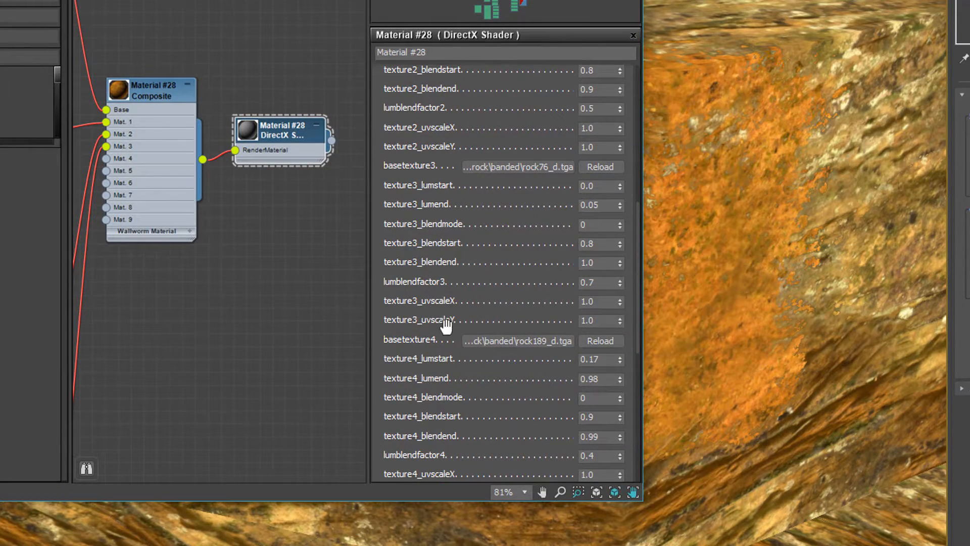
scroll("down", 3)
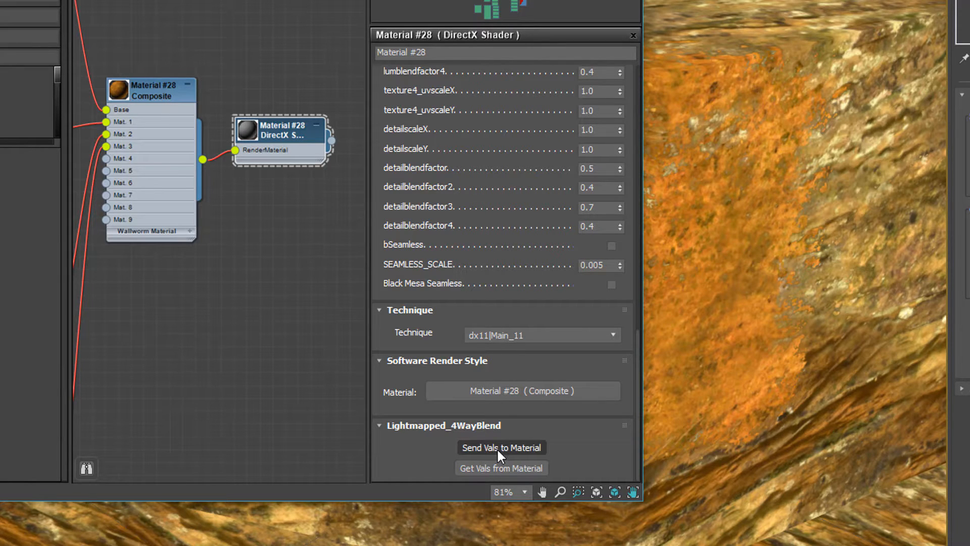
mouse_move(518, 466)
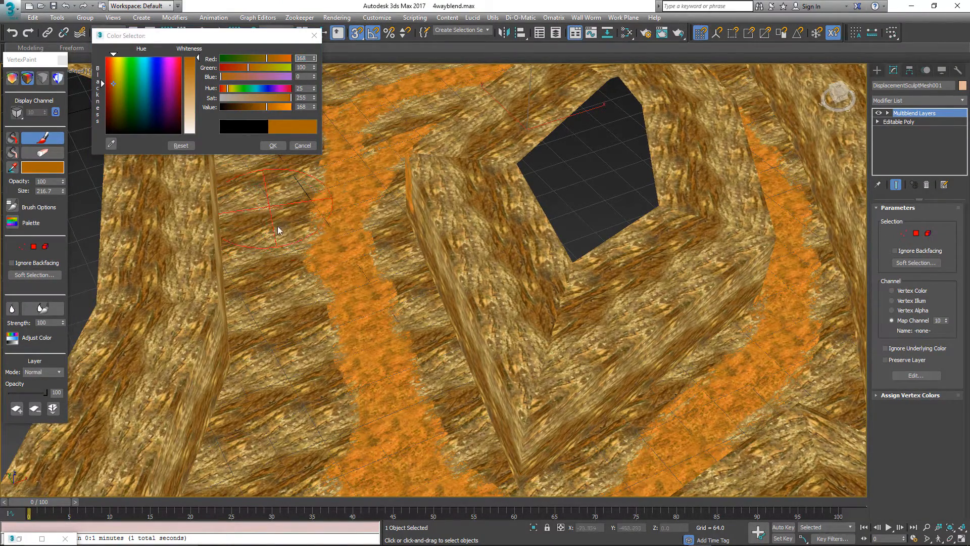
Brush an orange band along the terrain ridge with the VertexPaint colour
left_click_drag(248, 67, 260, 67)
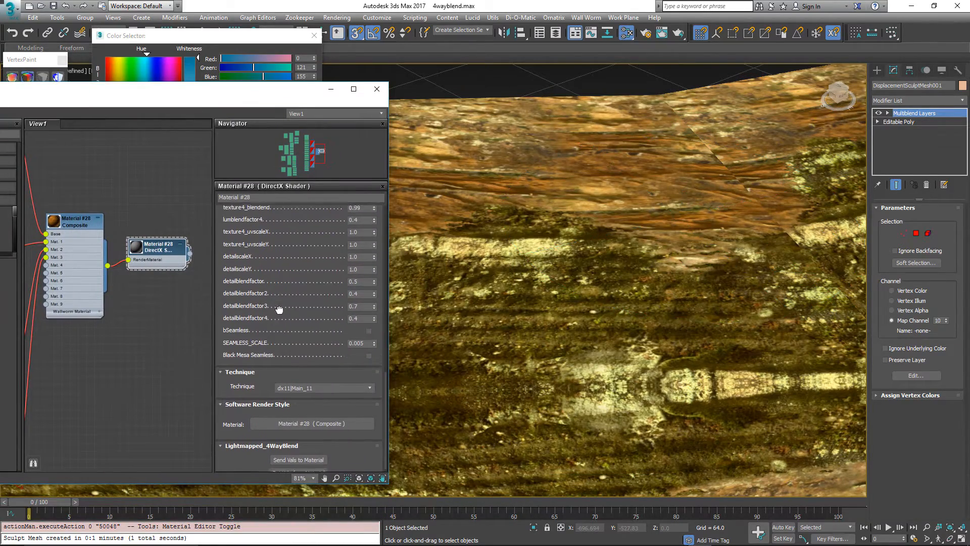
Lower the shader's texture3_blendend spinner to 0.89
scroll("down", 3)
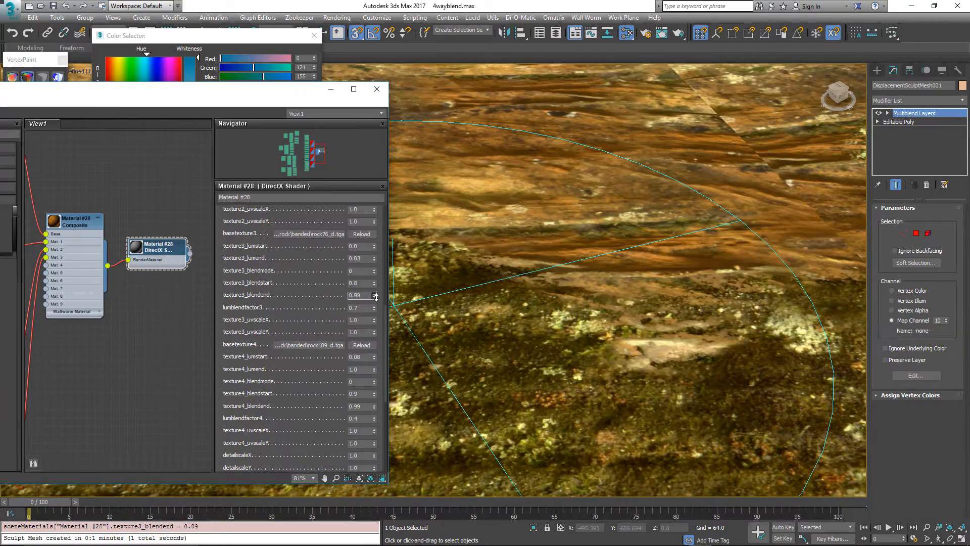
left_click_drag(374, 283, 374, 291)
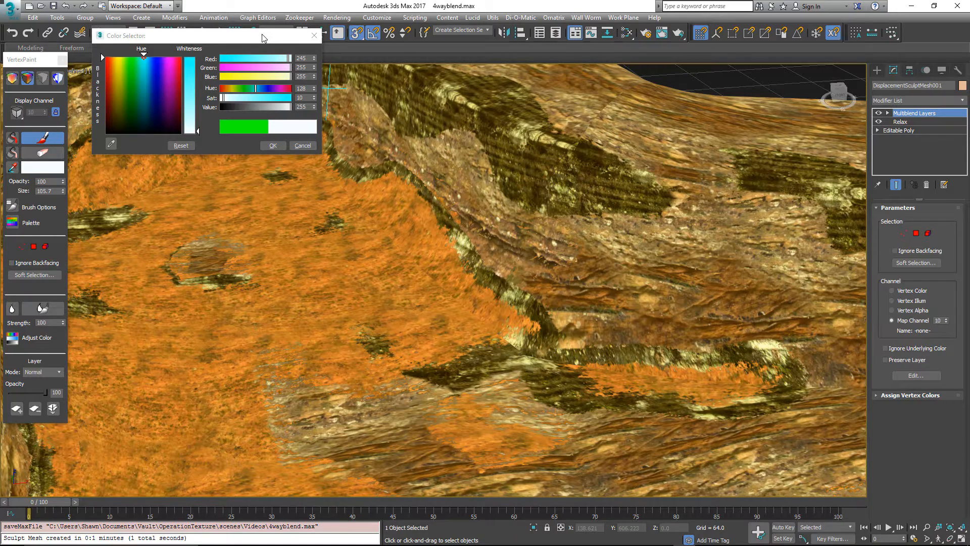
mouse_move(314, 50)
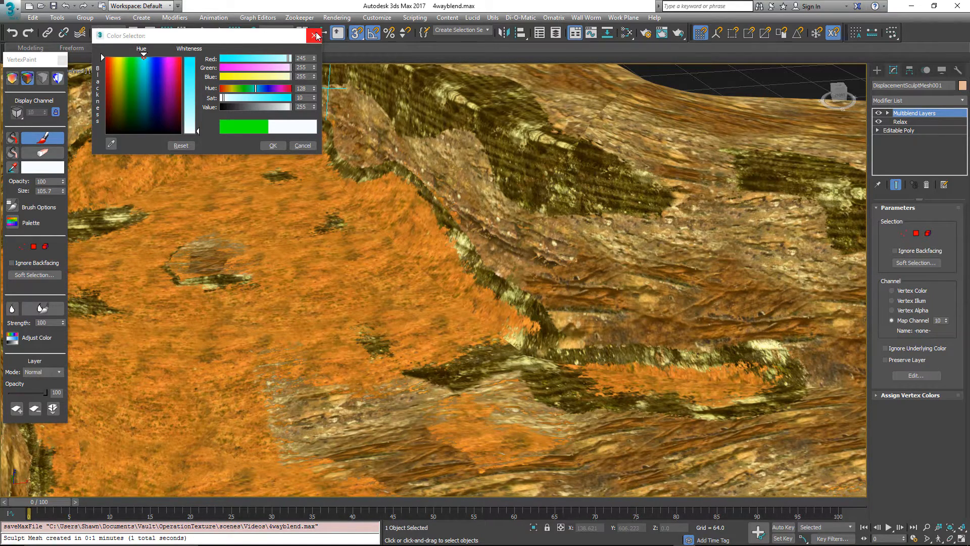
Dismiss the Color Selector and close the VertexPaint floater
left_click(315, 35)
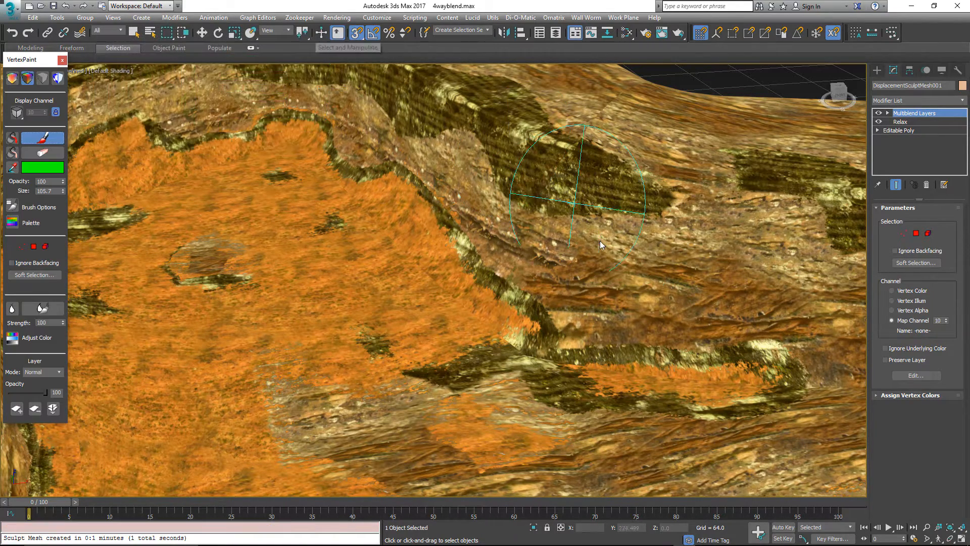
mouse_move(691, 277)
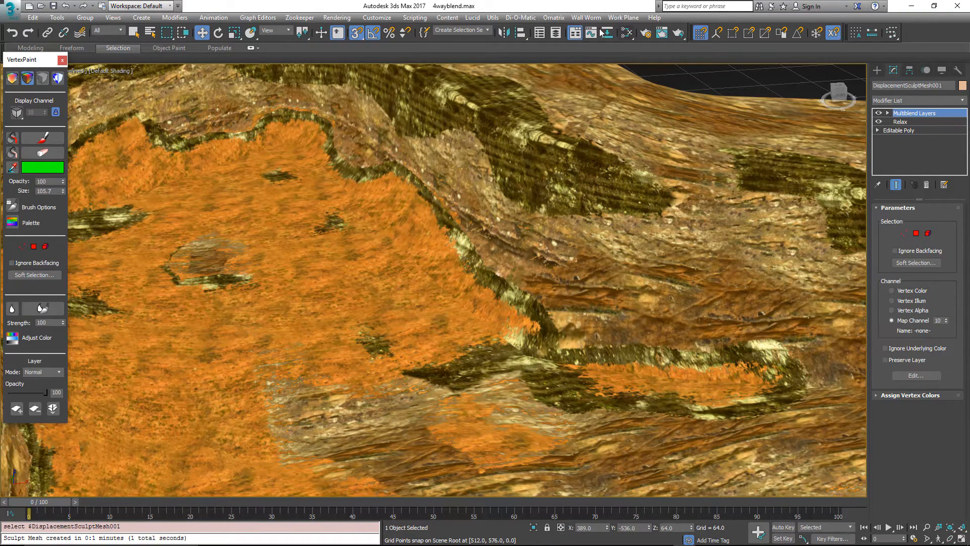
left_click(586, 17)
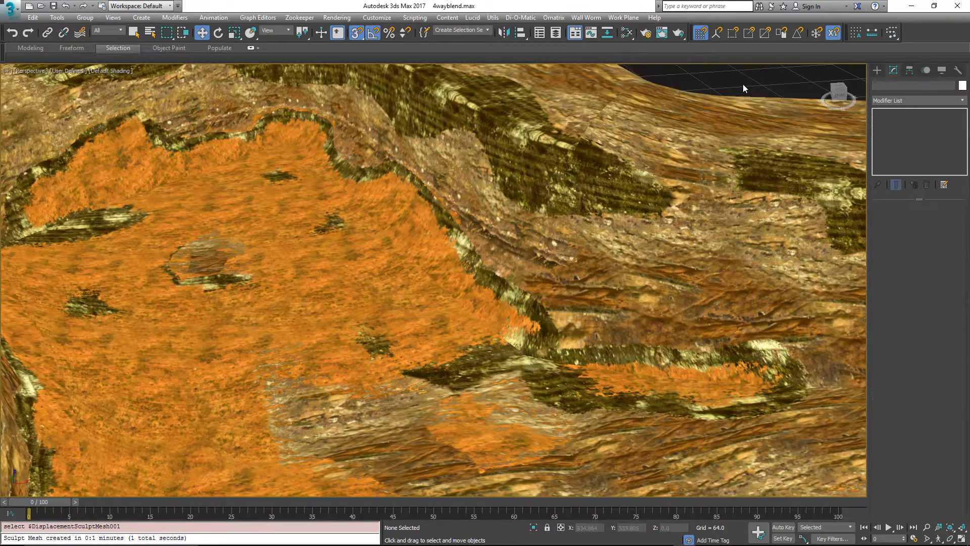
Launch Export Brush Textures from the Wall Worm Exporters menu
left_click(586, 18)
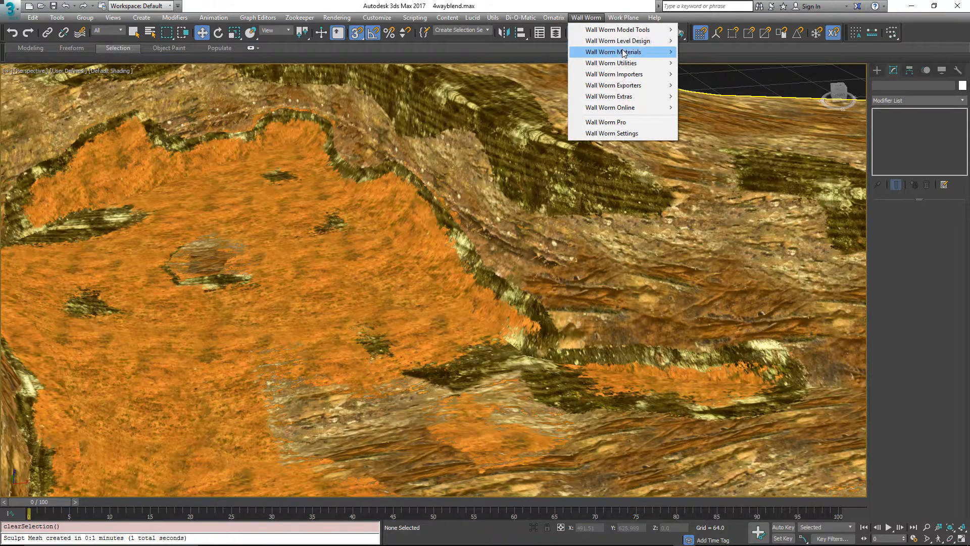
mouse_move(622, 52)
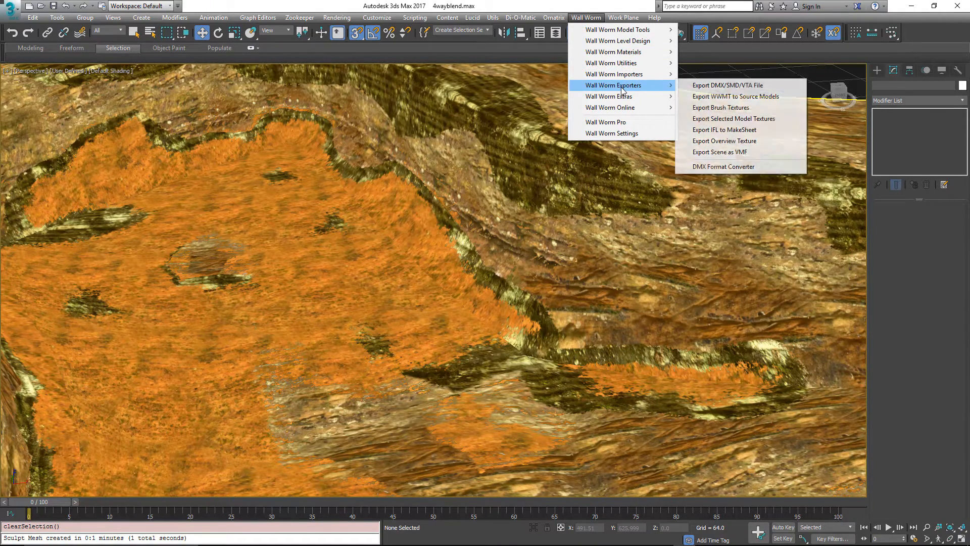
mouse_move(720, 110)
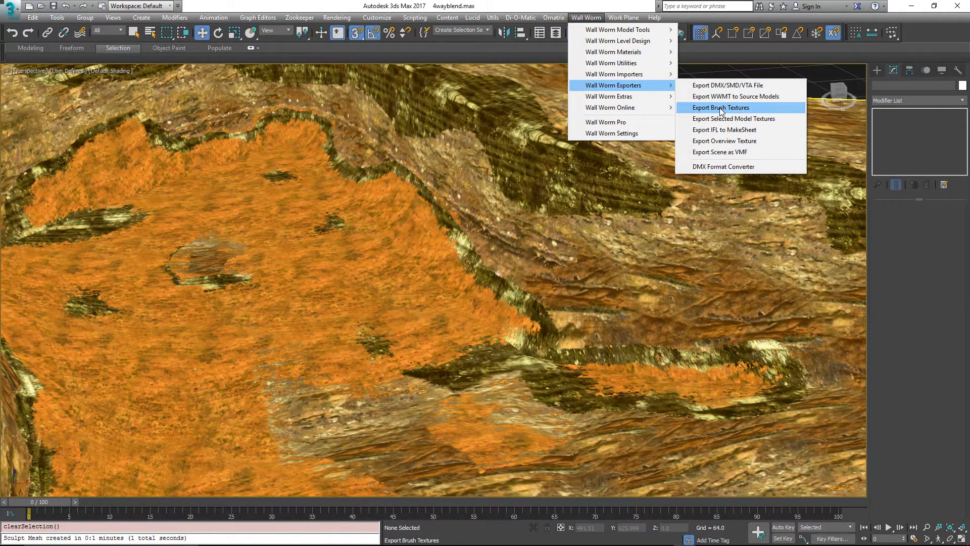
left_click(722, 107)
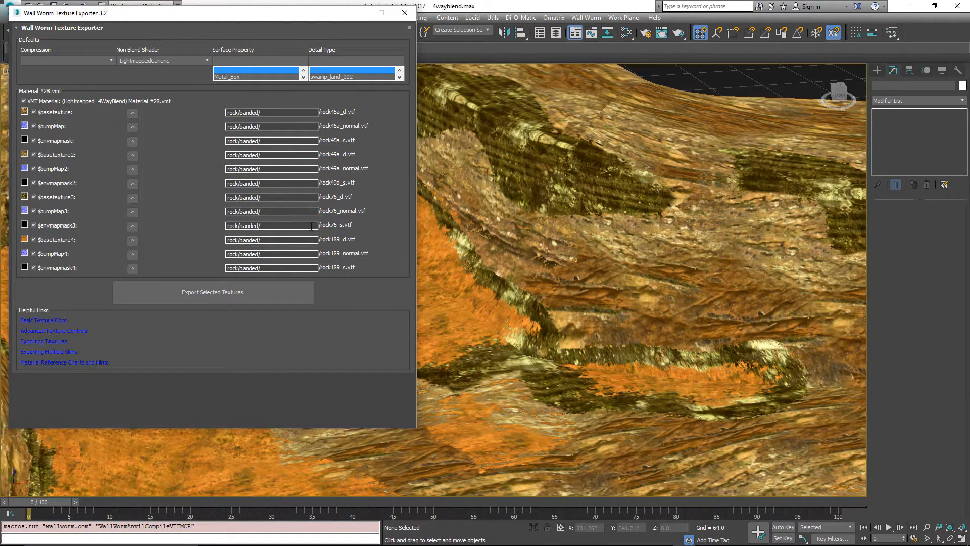
mouse_move(160, 103)
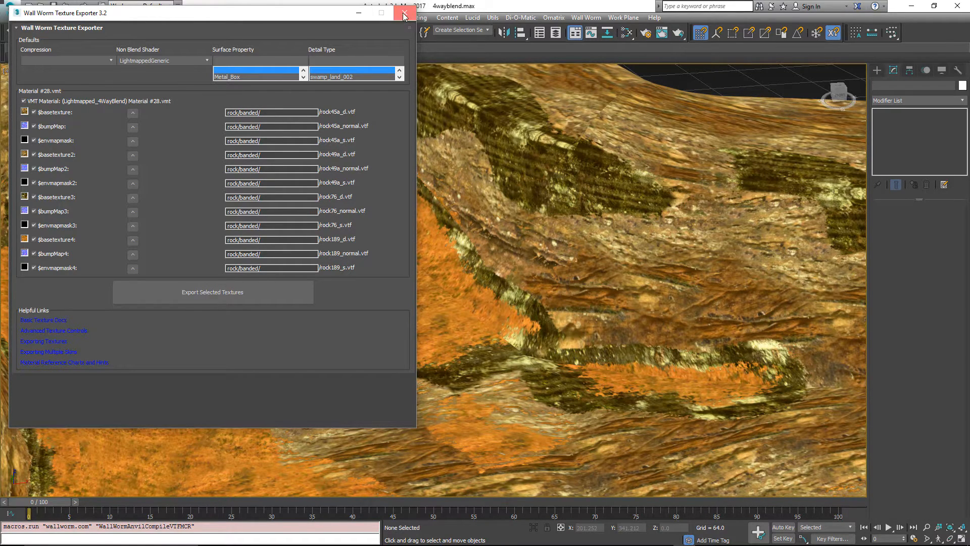
Name the composite material wallworm/rocks/blend_4way_example1 and close the Slate Material Editor
left_click(401, 14)
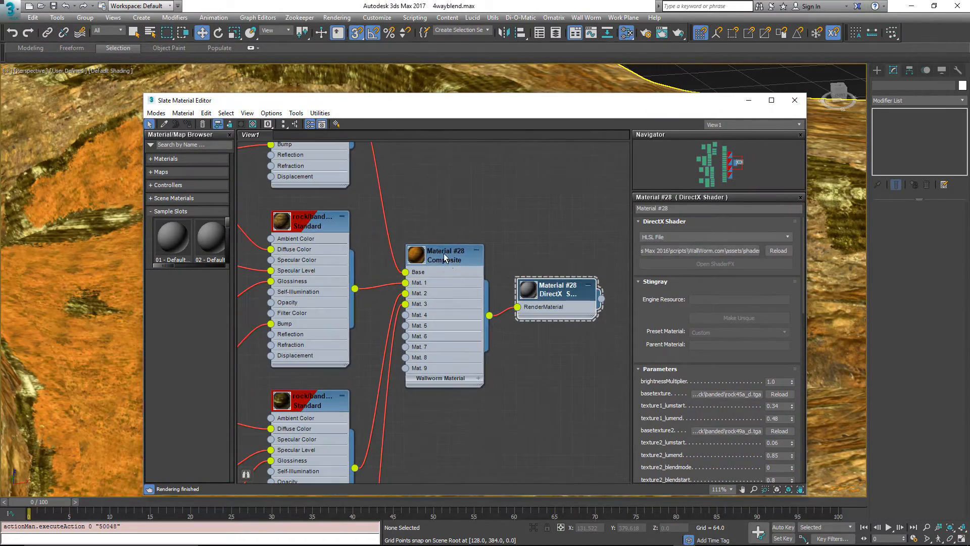
left_click(444, 256)
type("wallworm/rocks/blend_4way_example1")
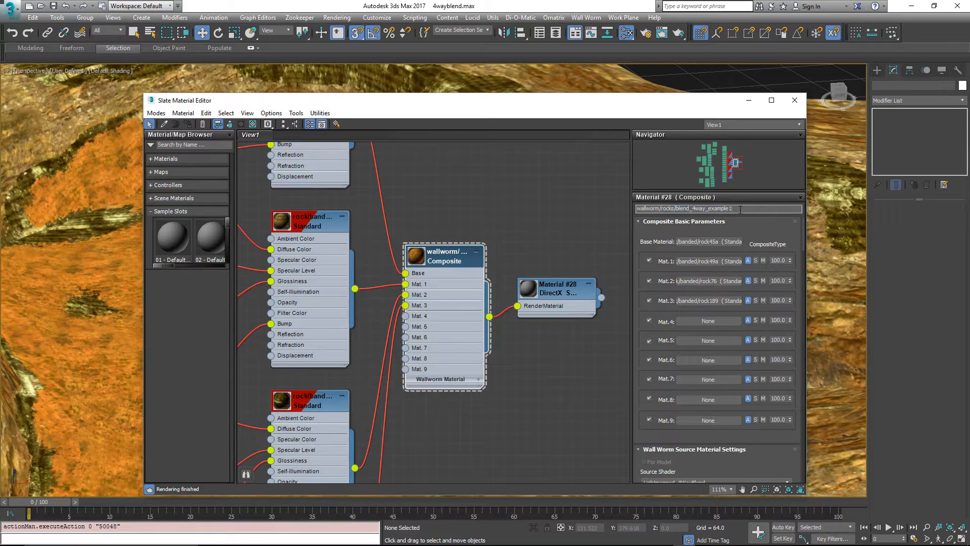
left_click(555, 289)
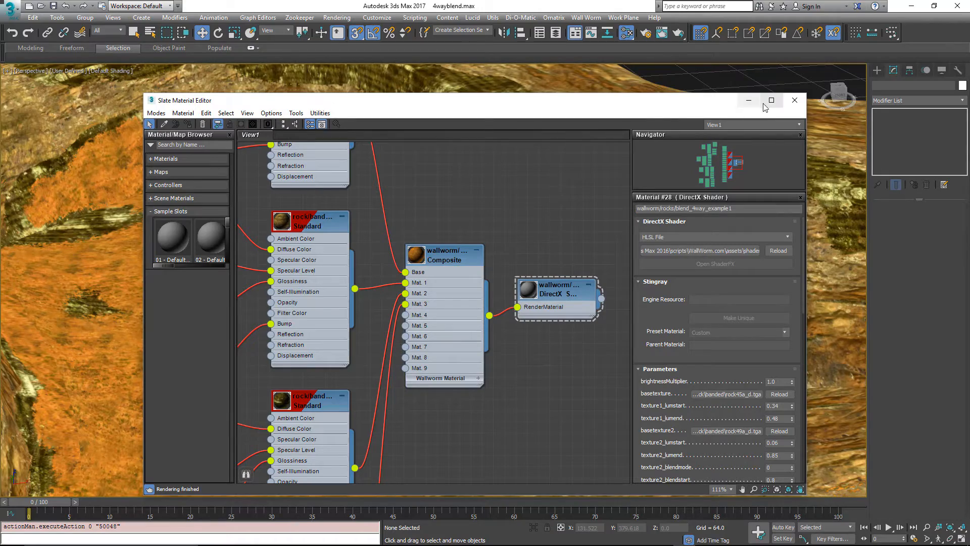
left_click(794, 100)
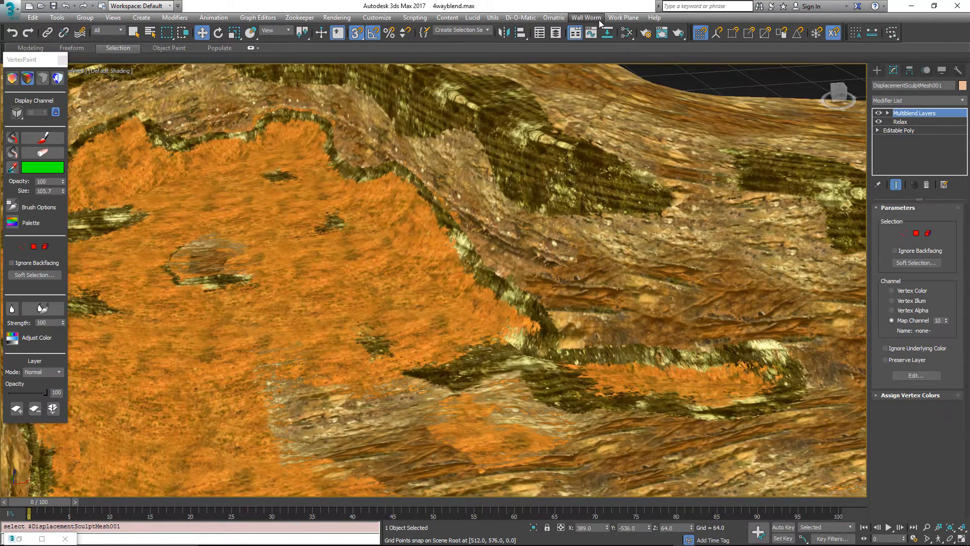
Export the twelve listed rock textures and the blend_4way_example1 VMT
left_click(586, 17)
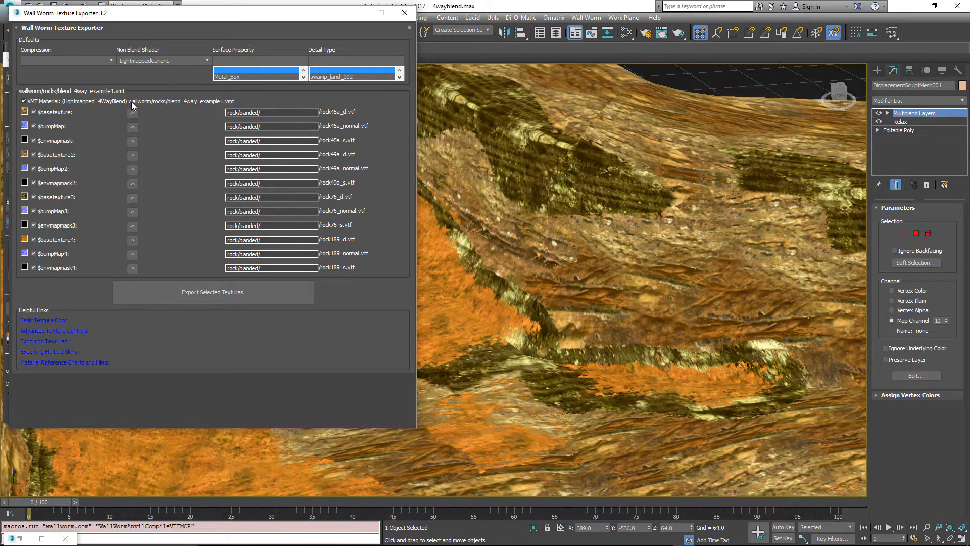
mouse_move(197, 107)
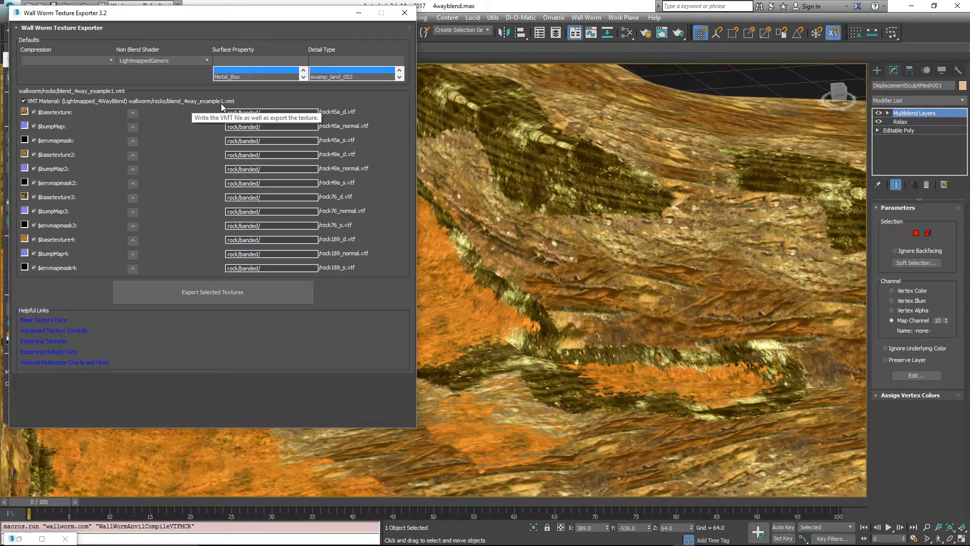
mouse_move(226, 292)
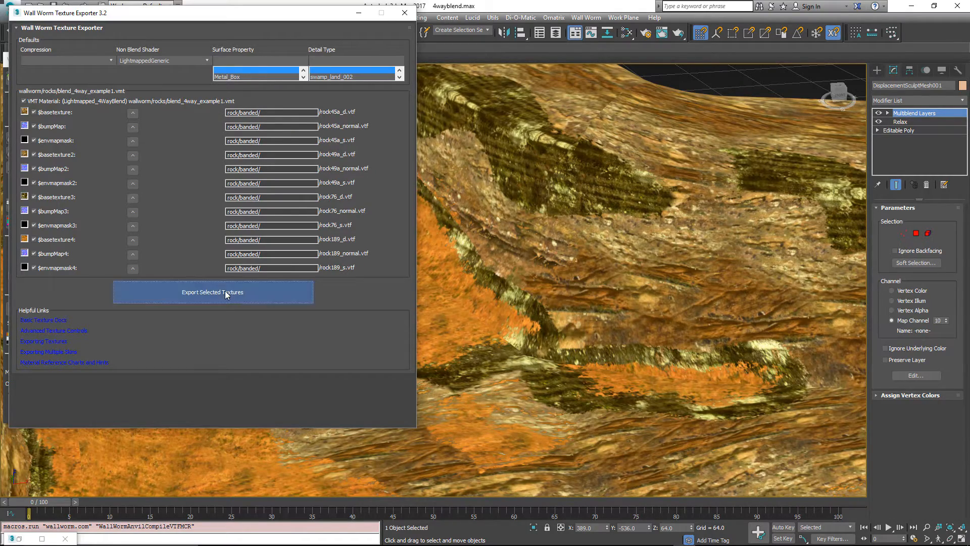
left_click(213, 292)
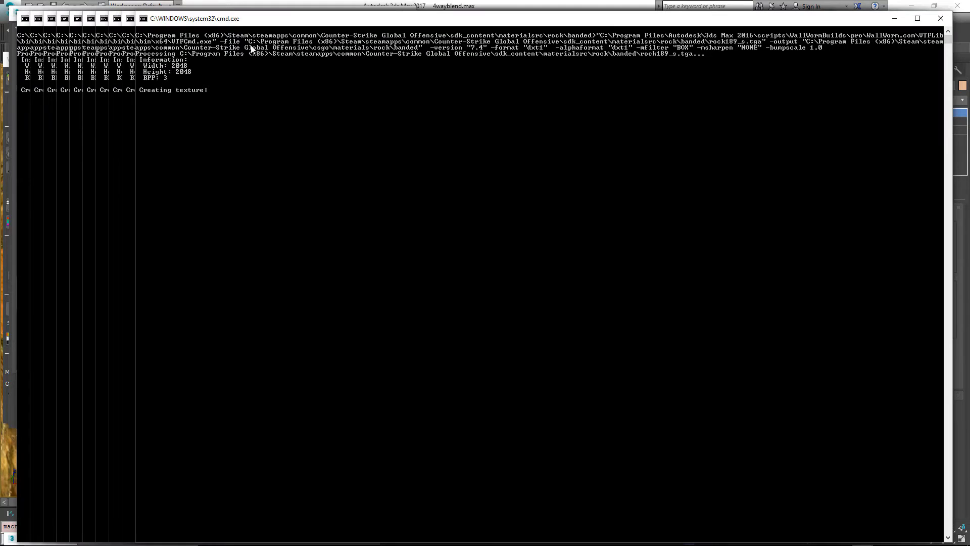
mouse_move(768, 71)
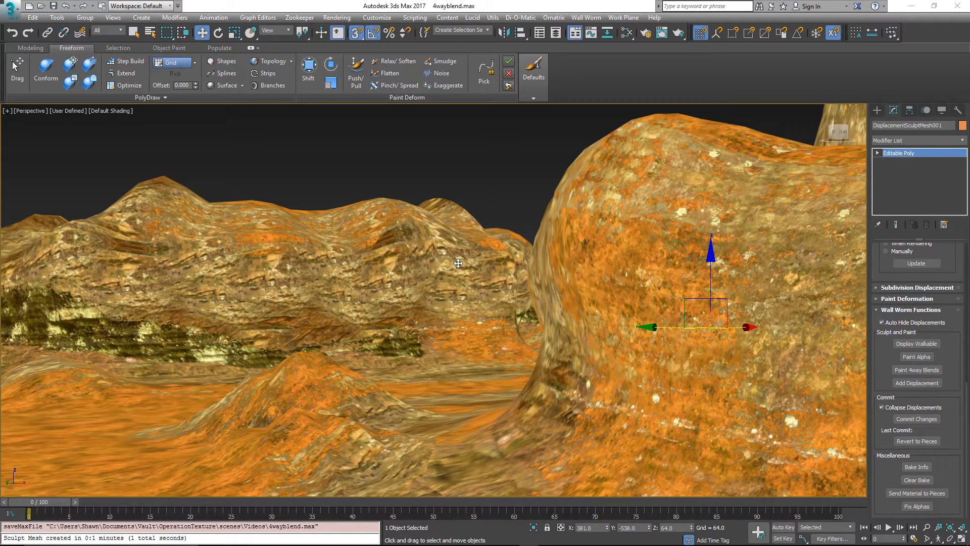
mouse_move(170, 166)
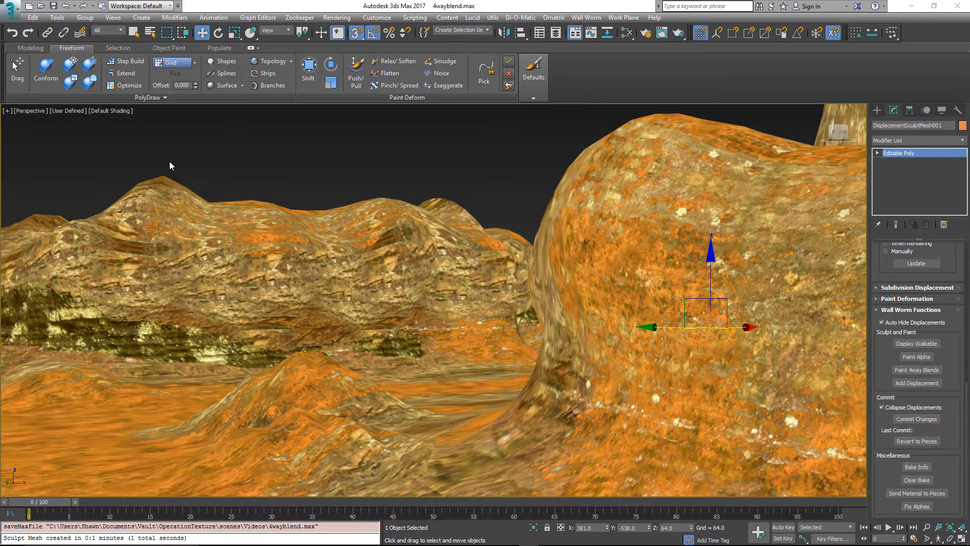
mouse_move(465, 195)
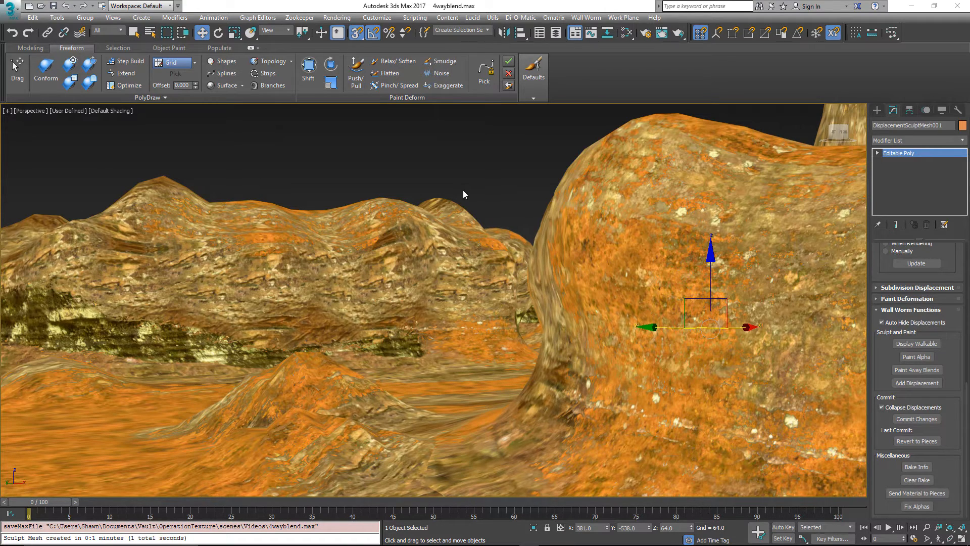
mouse_move(336, 199)
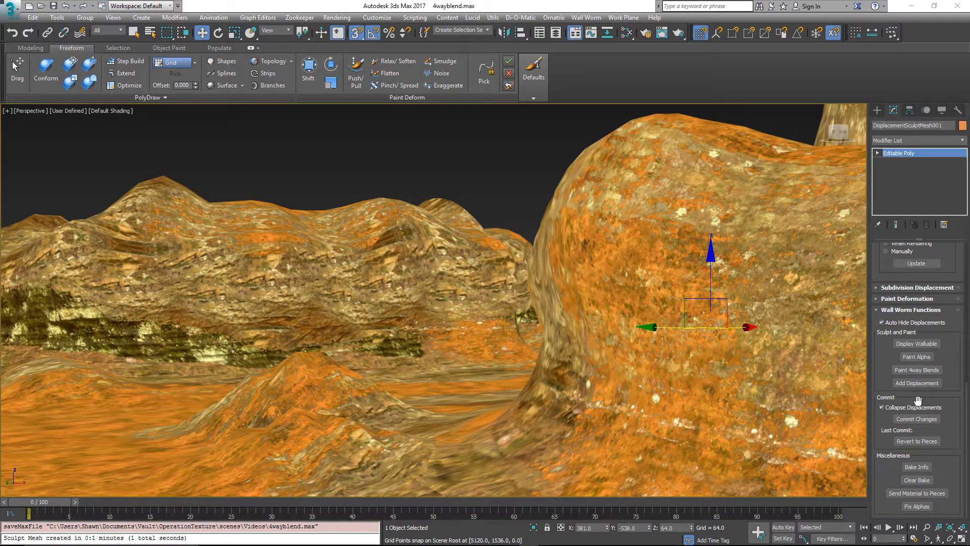
mouse_move(922, 423)
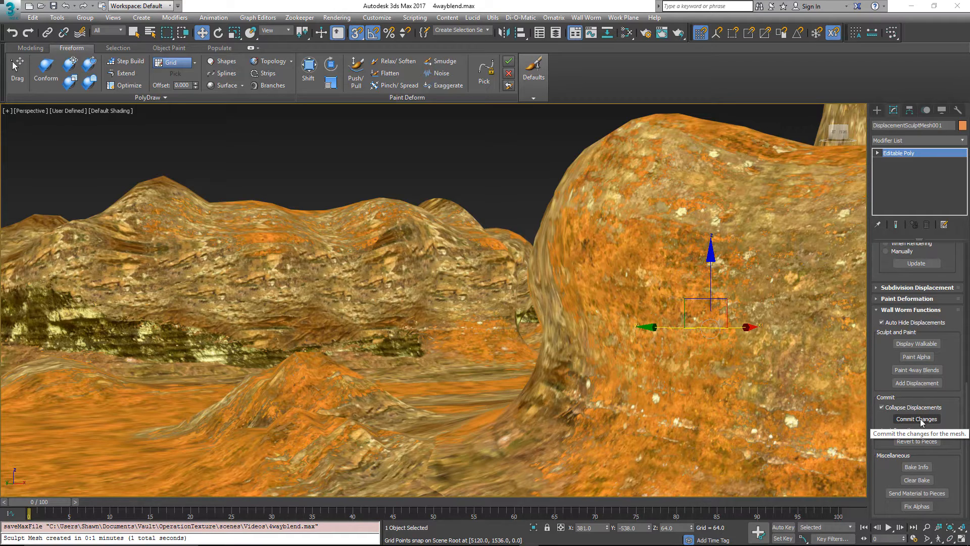
Commit Changes on the sculpt mesh, then Commit Sculpt Meshes back to the displacements
left_click(917, 418)
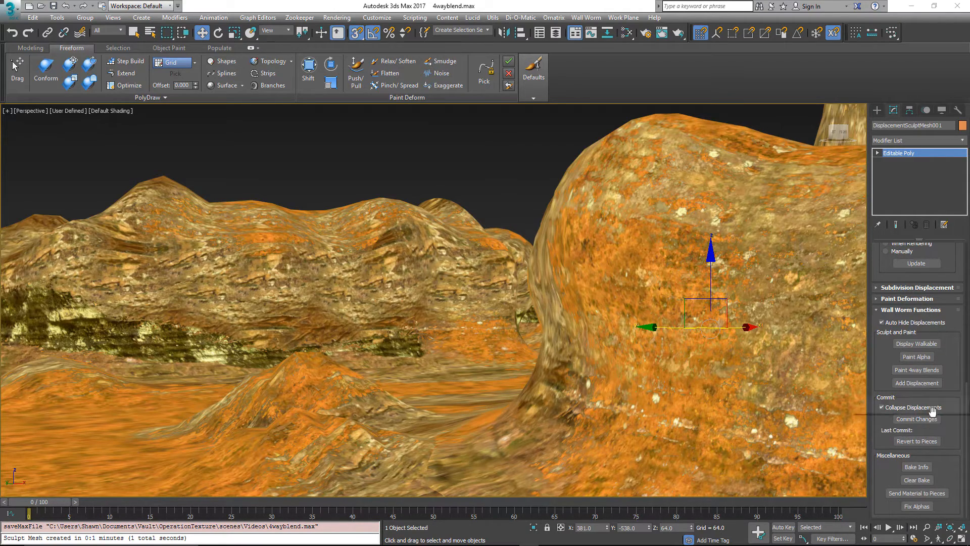
mouse_move(923, 422)
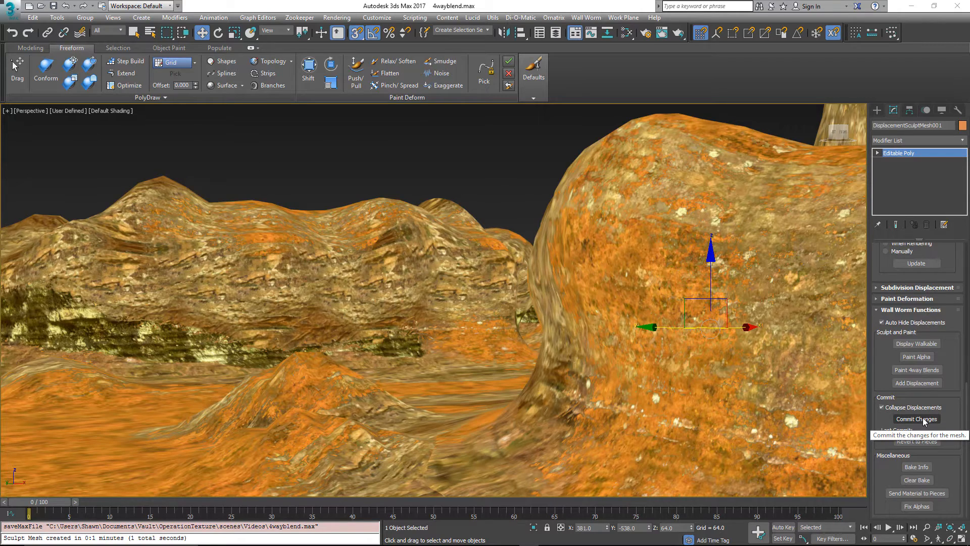
left_click(585, 17)
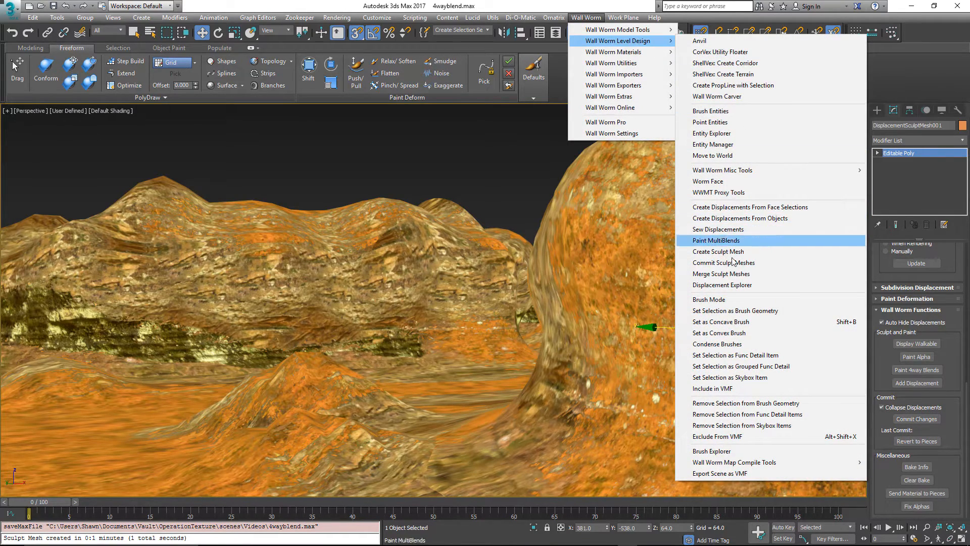
left_click(716, 240)
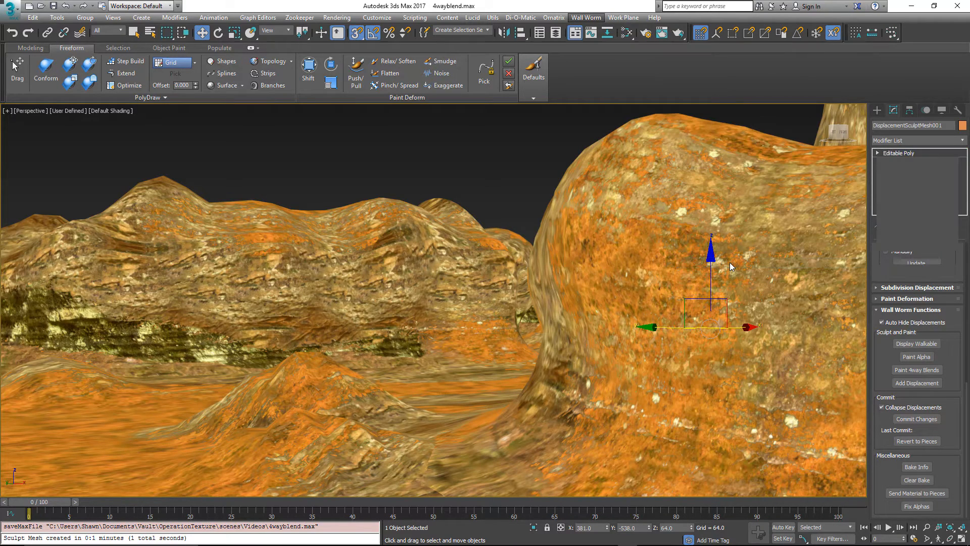
mouse_move(730, 263)
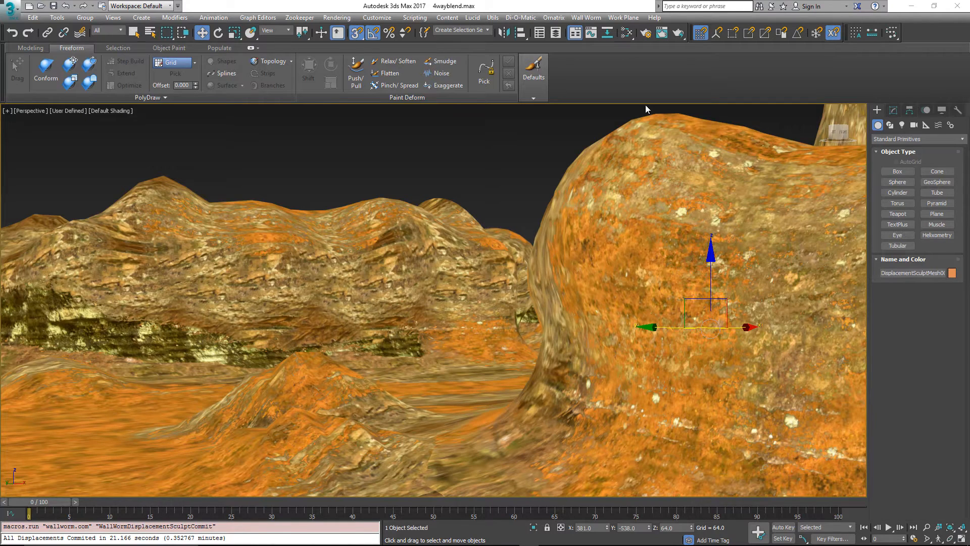
Export Scene as VMF, overwriting the existing 4way_test.vmf
left_click(585, 17)
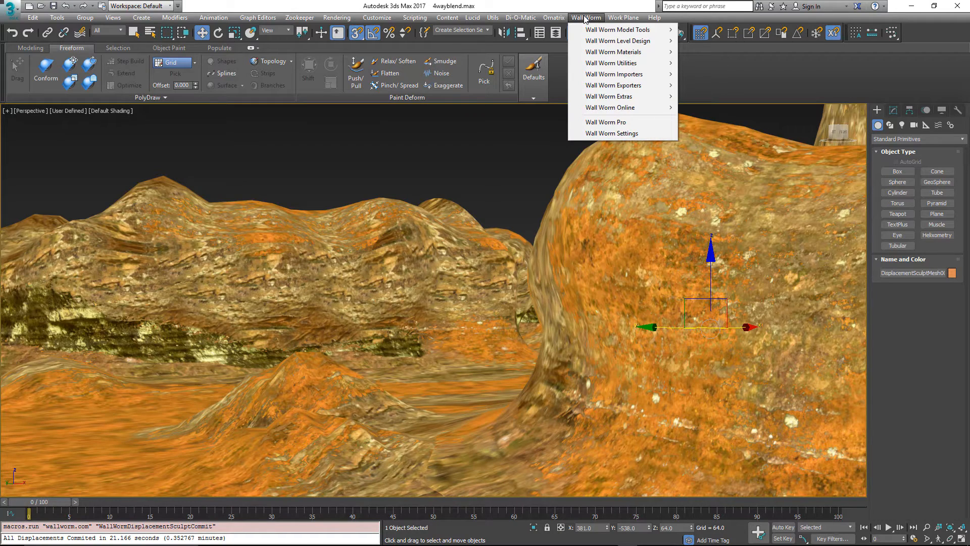
mouse_move(616, 90)
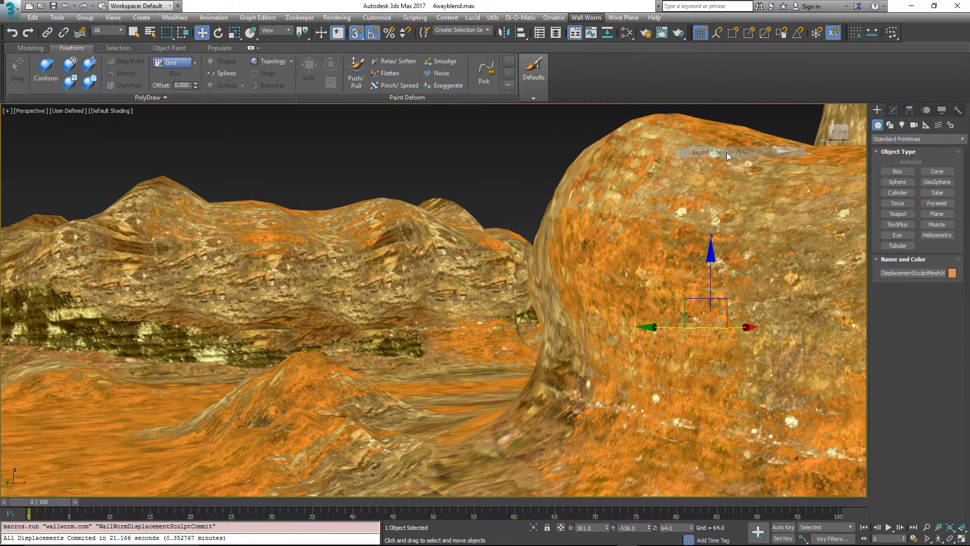
left_click(741, 152)
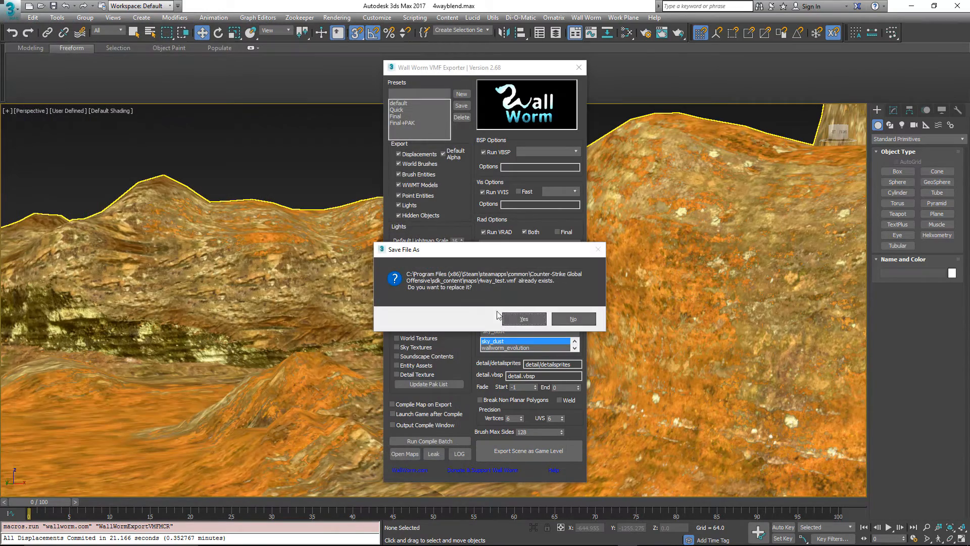
left_click(524, 319)
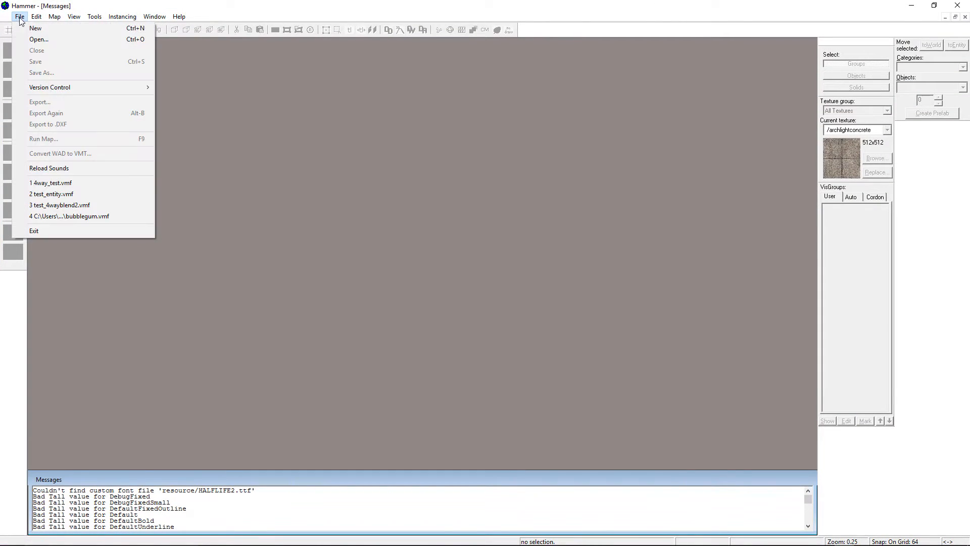
Open the recently exported 4way_test.vmf map from the recent files list
left_click(52, 183)
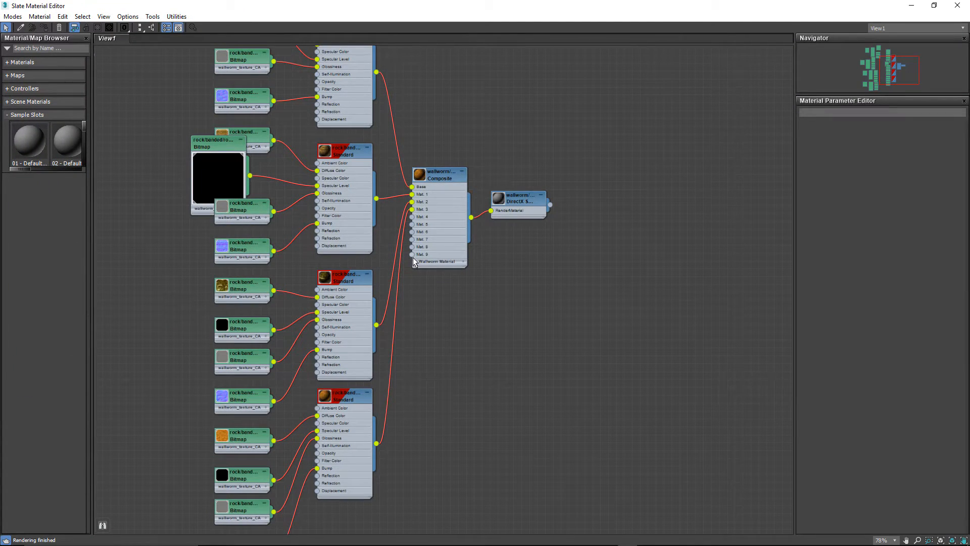
Prefix both $envmap lines in the blend_4way_example1 VMT with // to comment them out
left_click(439, 175)
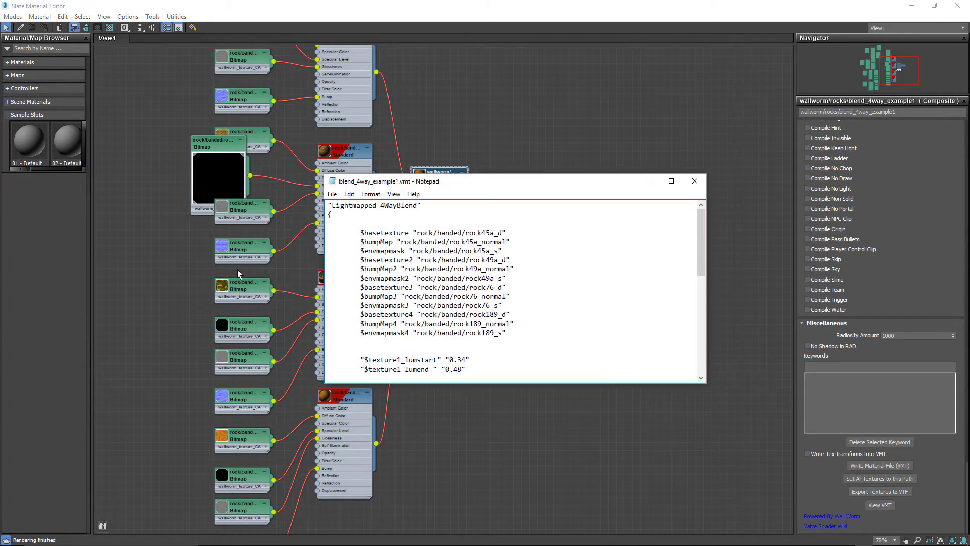
scroll("down", 3)
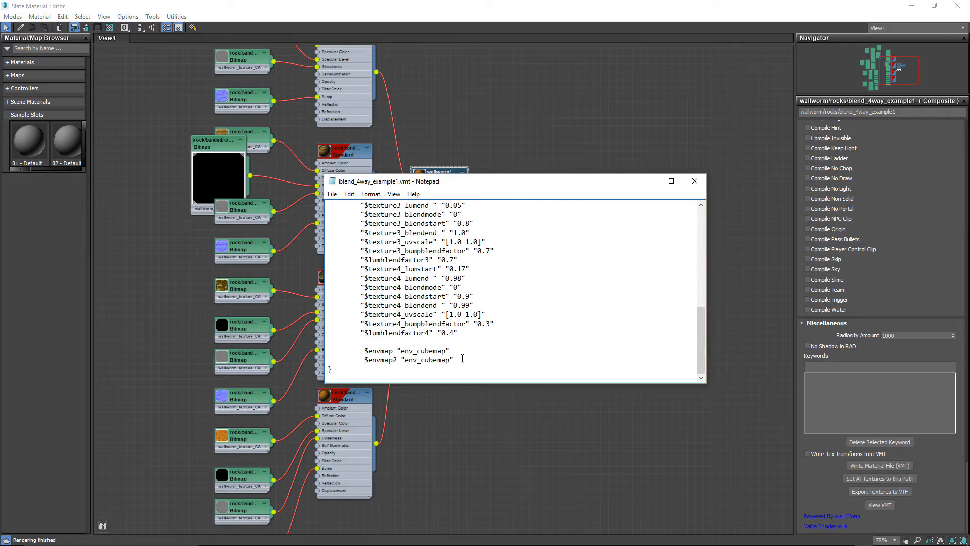
left_click_drag(364, 351, 461, 359)
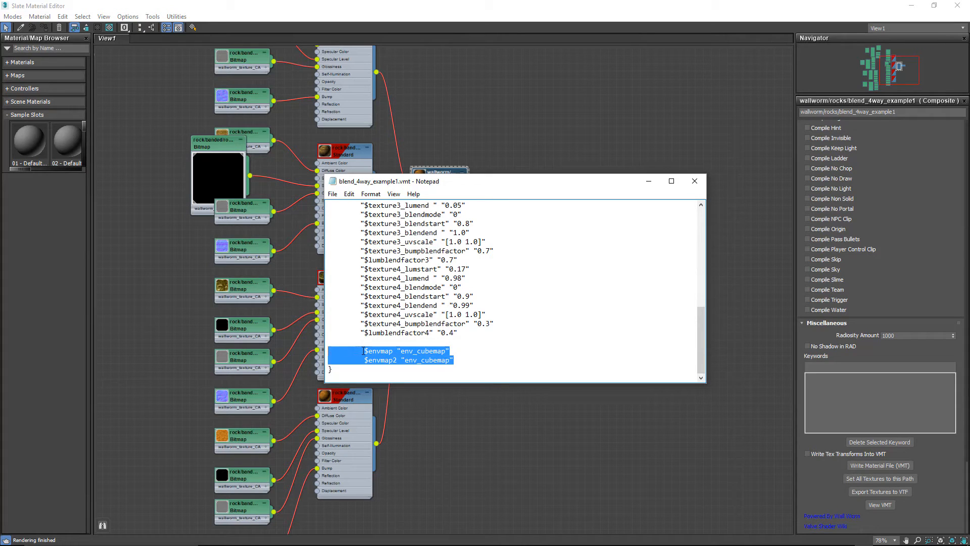
type("//")
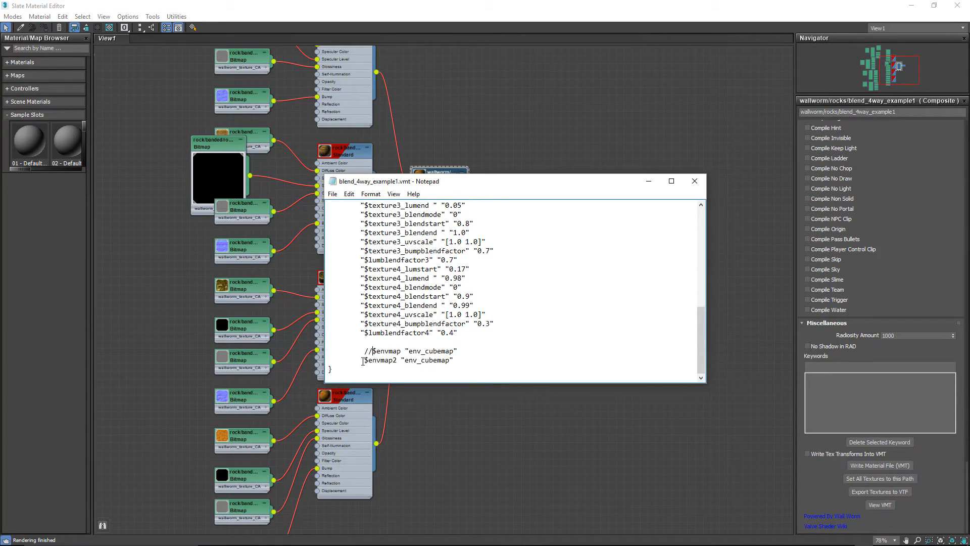
type("//")
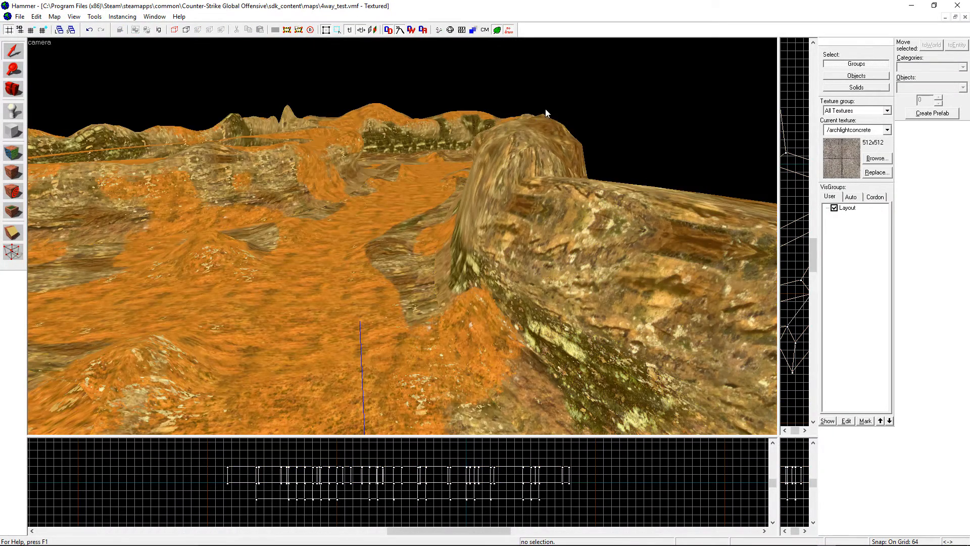
Fly the 3D camera closer to the large rock mound to inspect the blend
left_click_drag(545, 113, 402, 237)
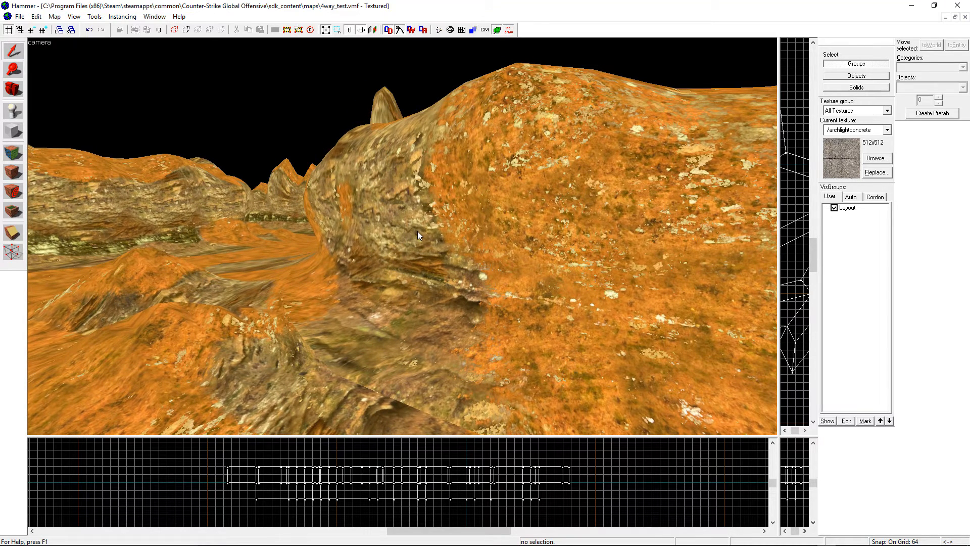
mouse_move(910, 7)
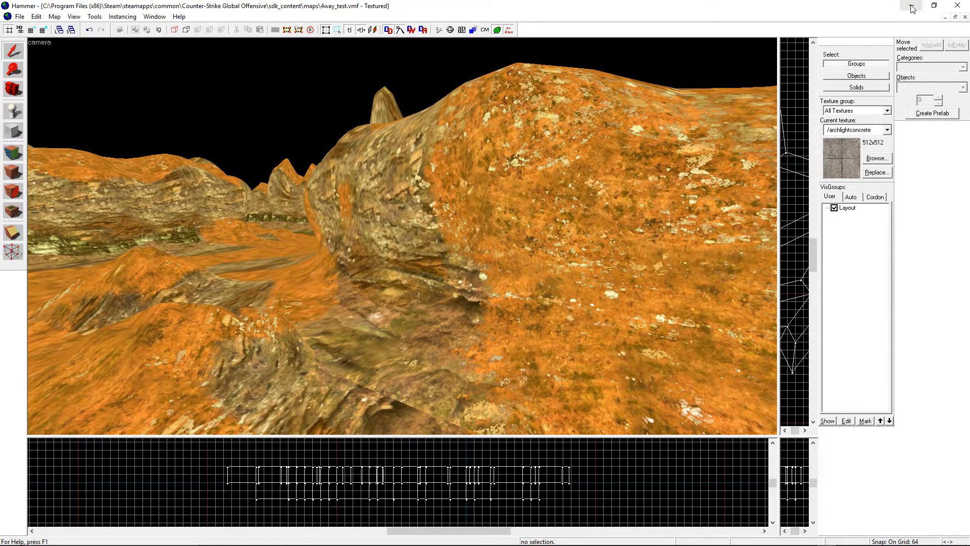
mouse_move(910, 8)
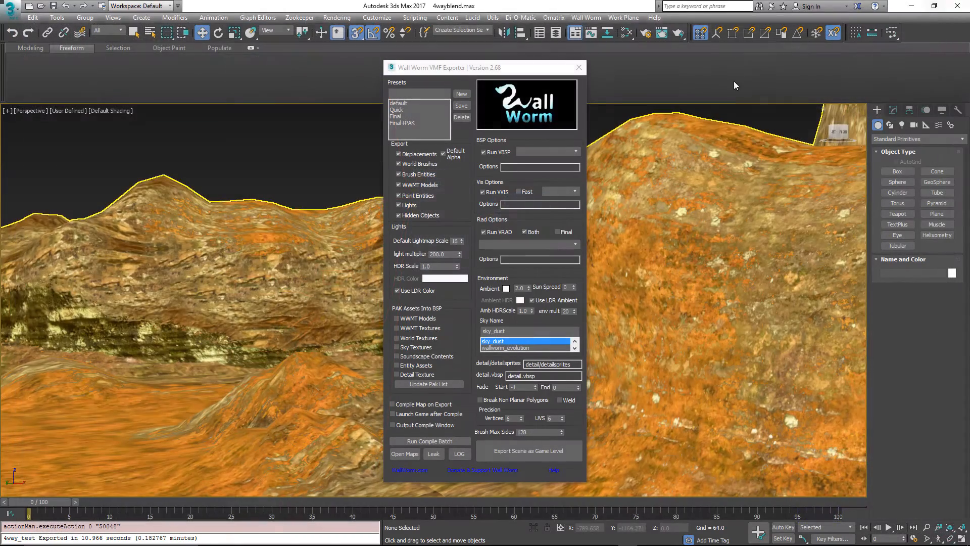
Drag the Wall Worm VMF Exporter window to the left screen edge, revealing the terrain
left_click_drag(482, 67, 94, 61)
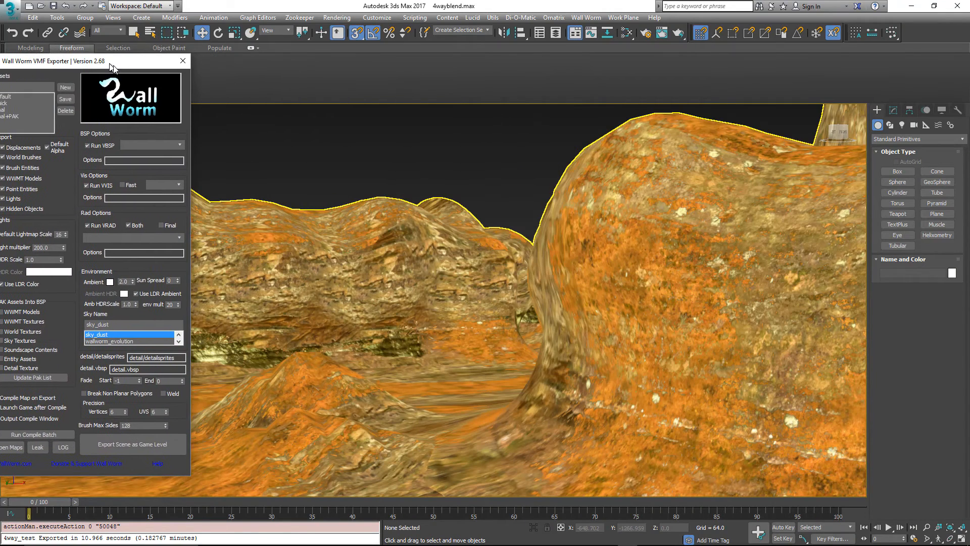